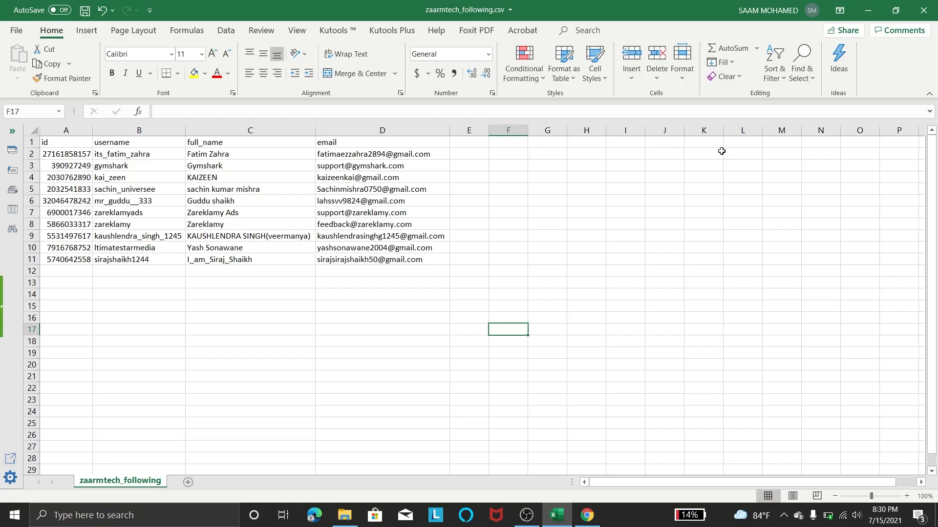
mouse_move(644, 186)
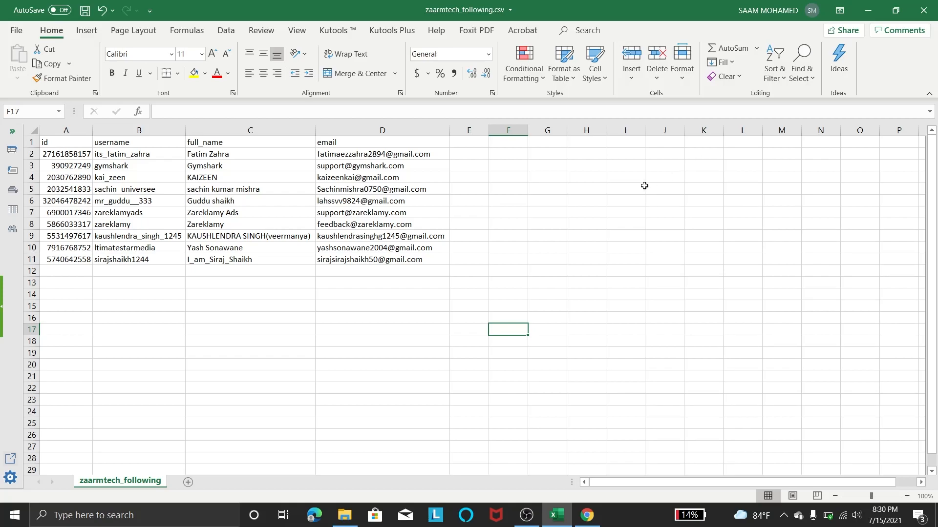
mouse_move(548, 191)
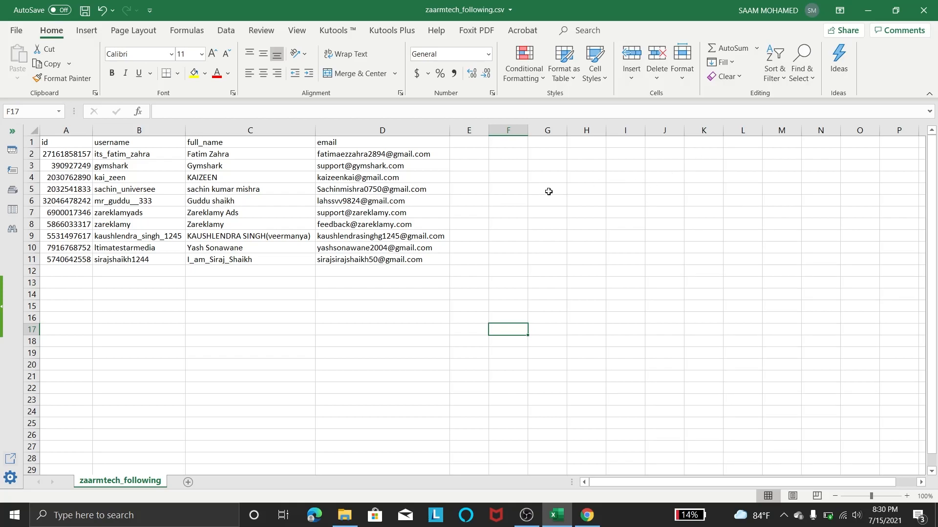
mouse_move(70, 141)
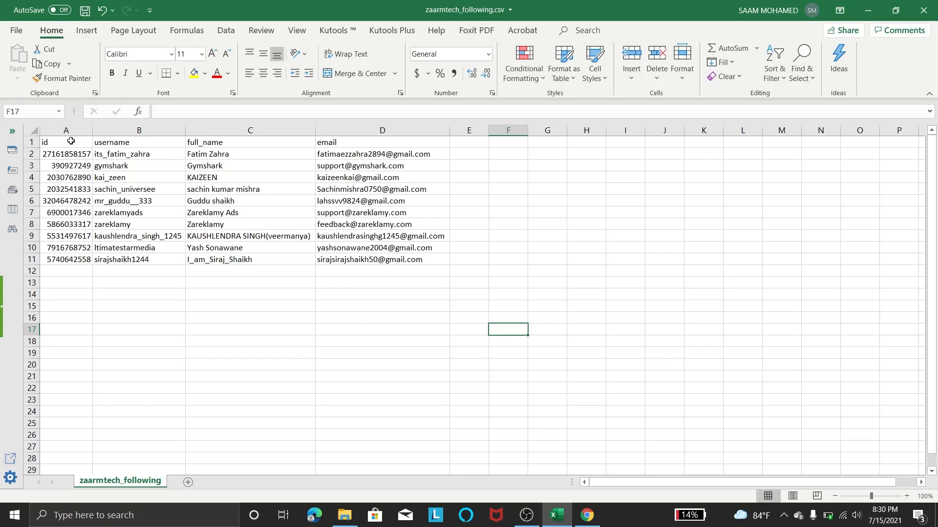
Step: Sign in to Instagram in the browser with the zaarmtech support account credentials
drag(44, 141, 382, 247)
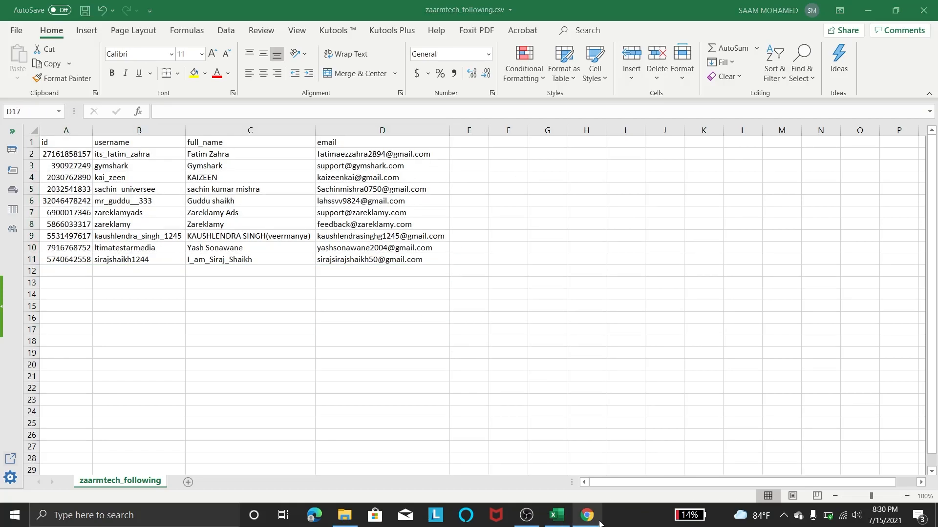
click(588, 519)
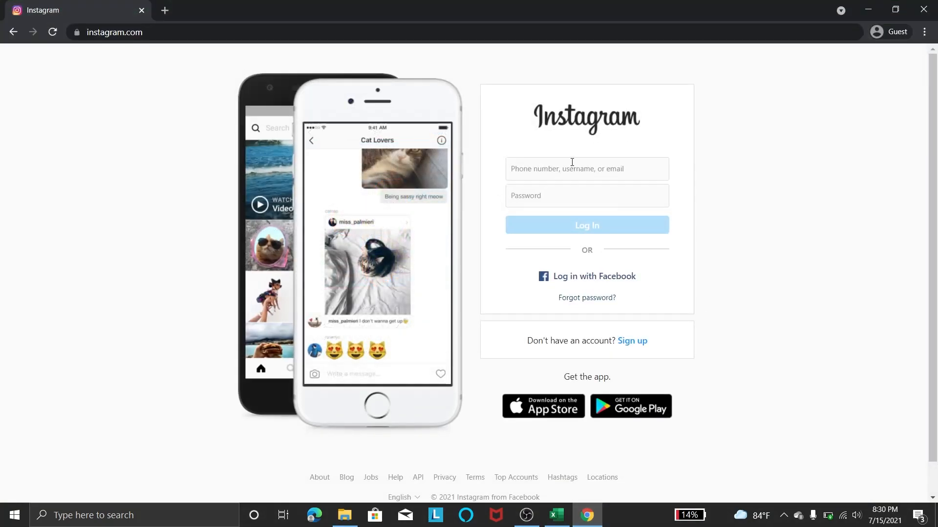
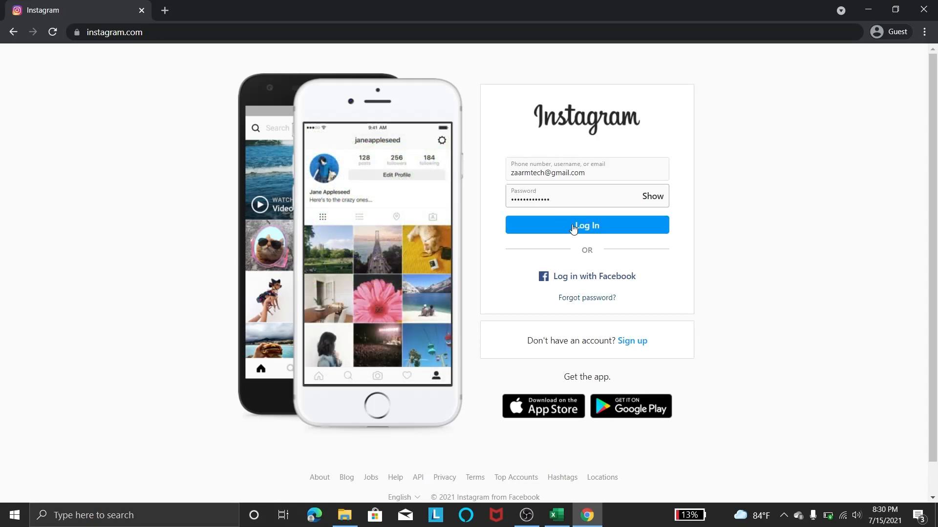
click(586, 225)
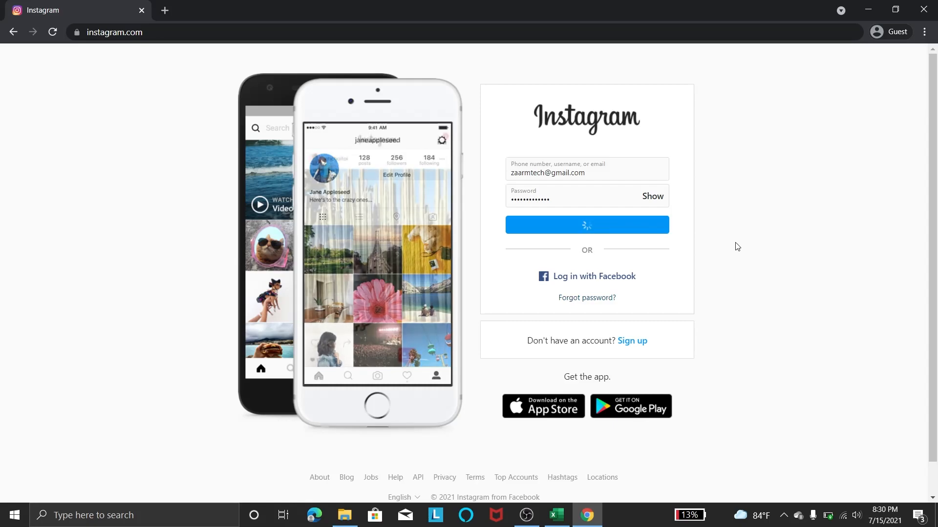
click(586, 225)
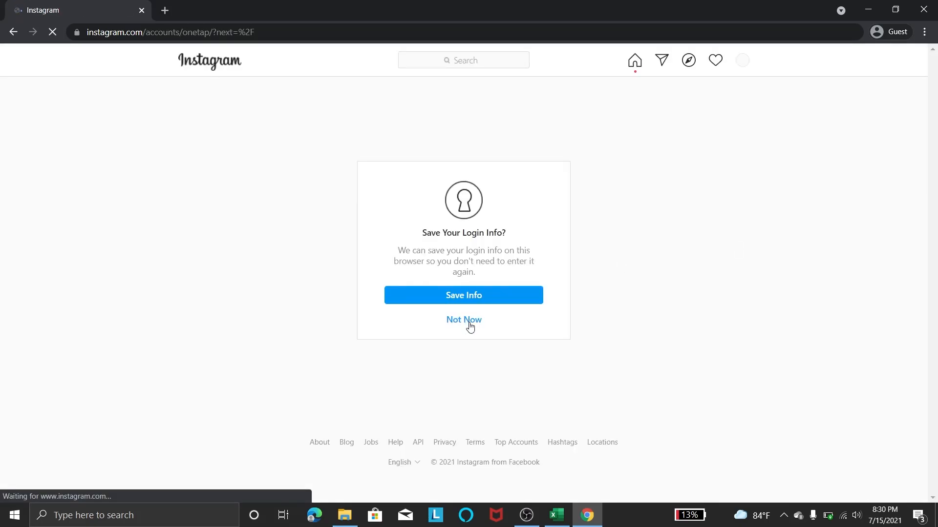
Step: Decline the Save Login Info and notifications prompts to reach the home feed
click(463, 320)
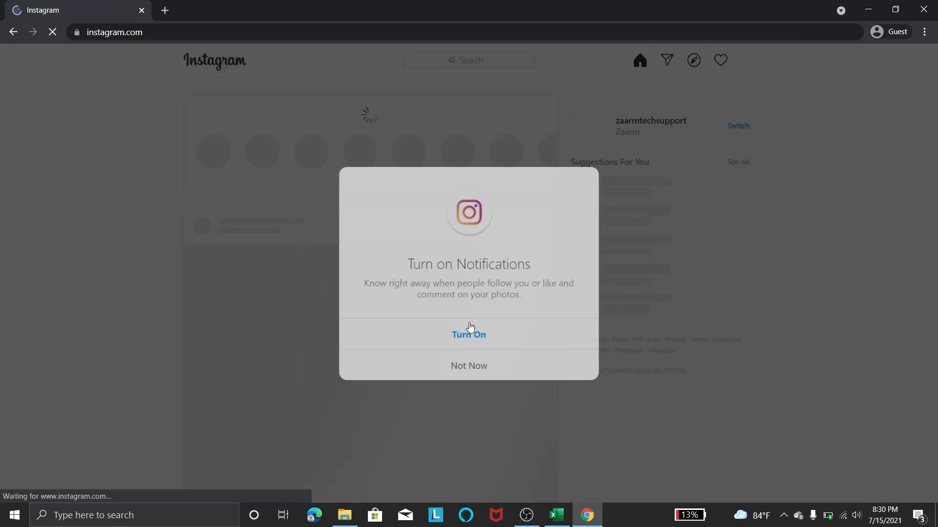
click(468, 365)
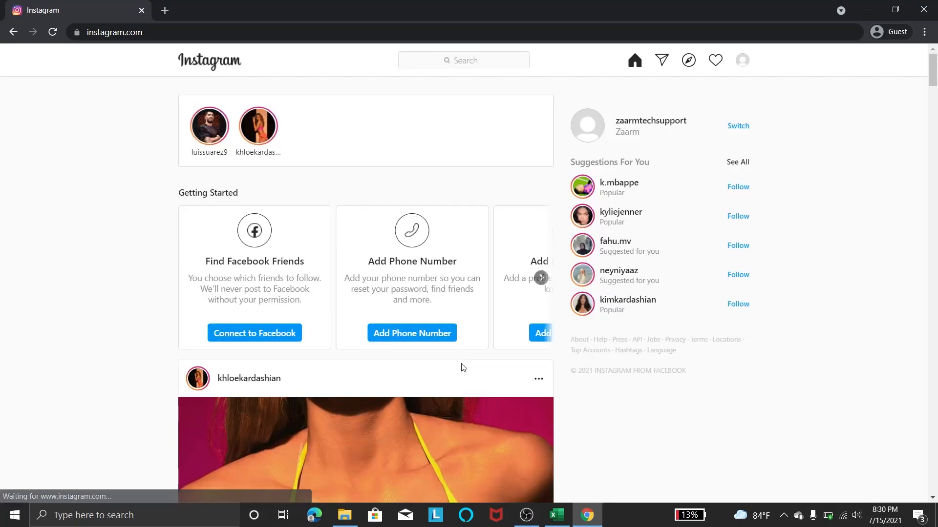
Step: Search for zaarmtech, go to its profile and browse its followers list
click(463, 60)
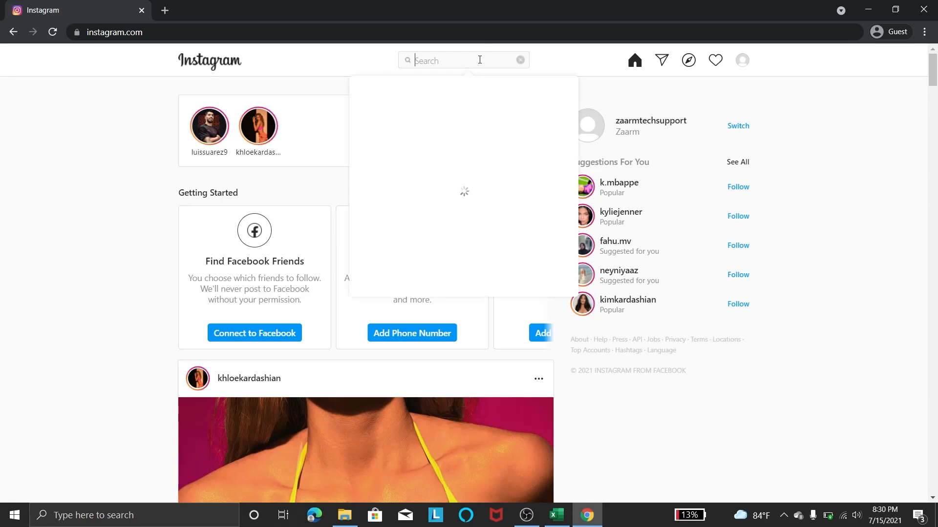
text(zaarmtech)
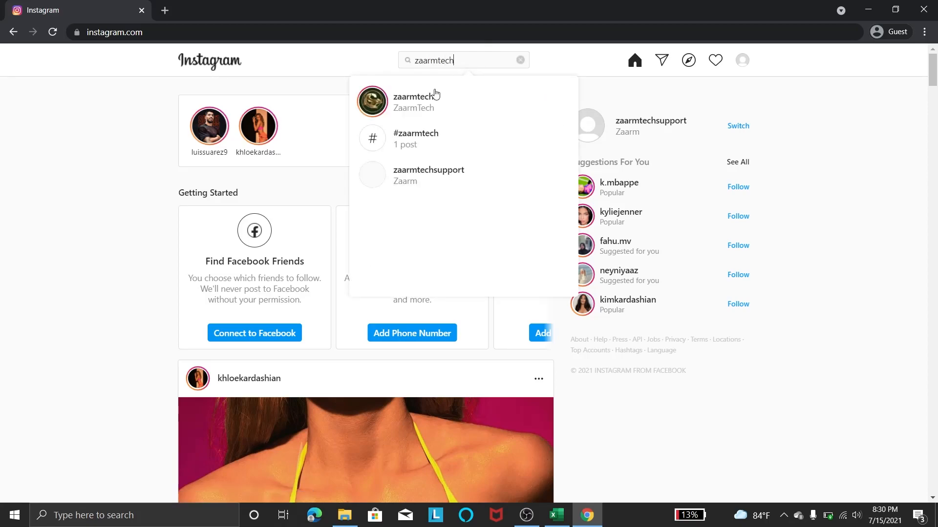
click(414, 102)
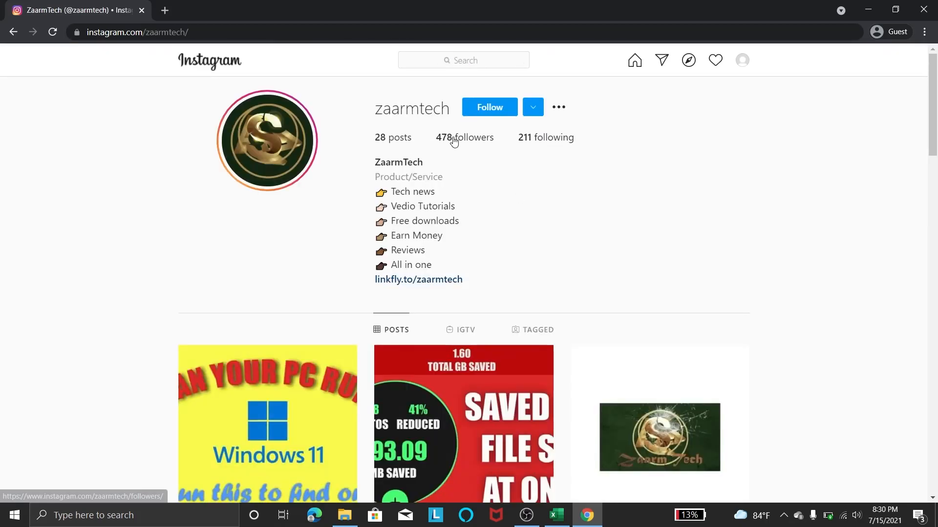
click(472, 137)
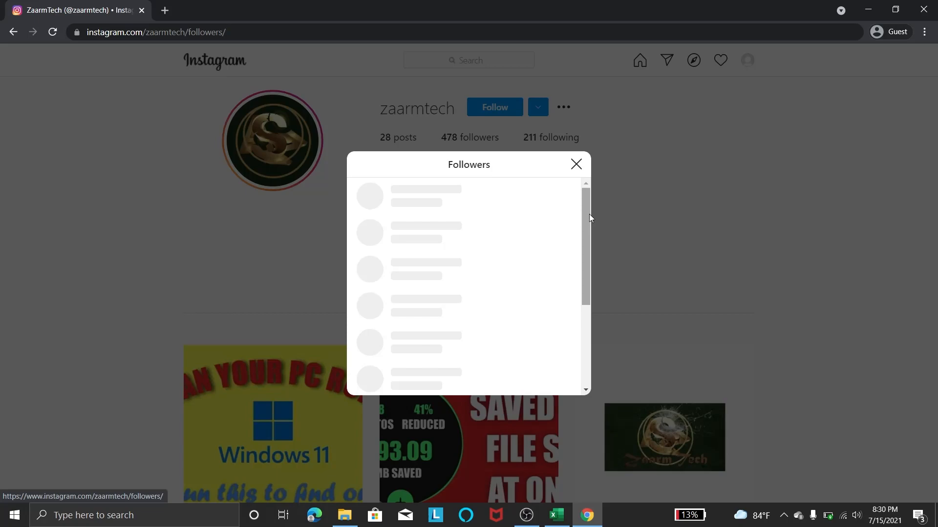
scroll(down, 3)
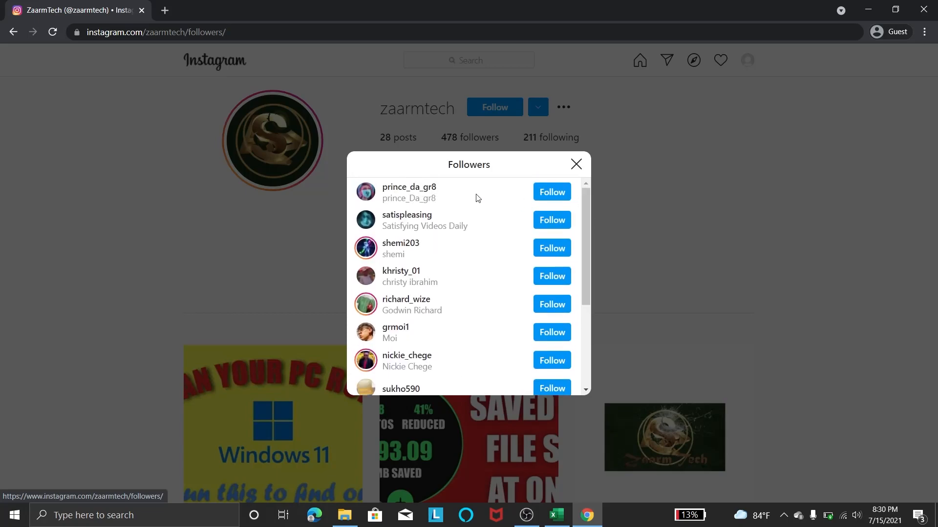
mouse_move(435, 252)
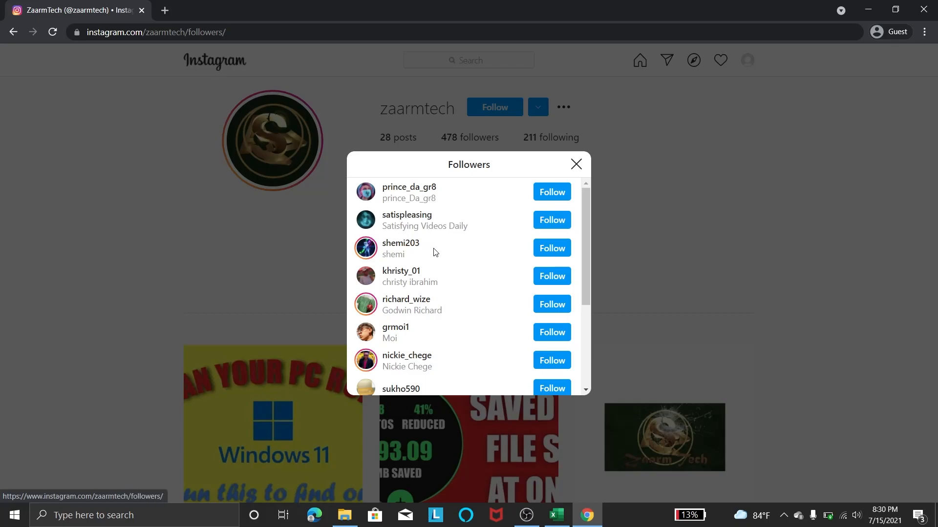
mouse_move(428, 245)
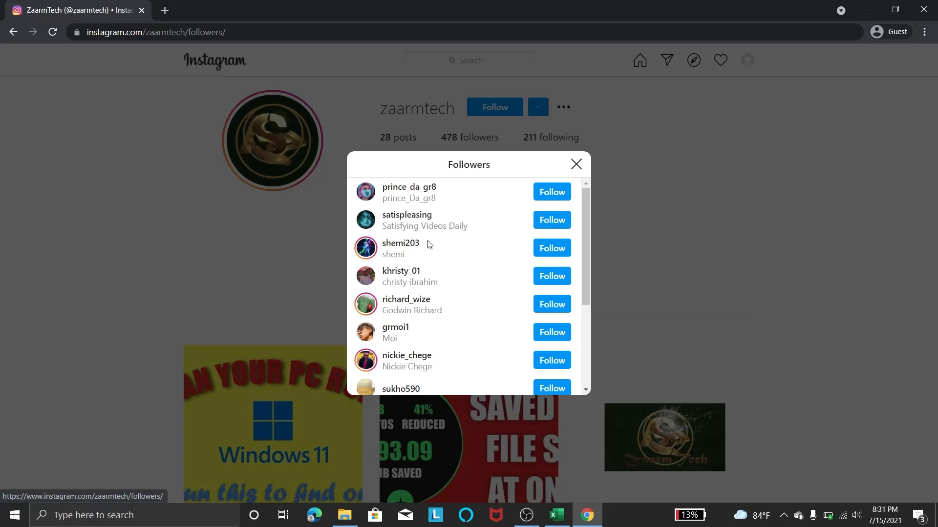
mouse_move(556, 515)
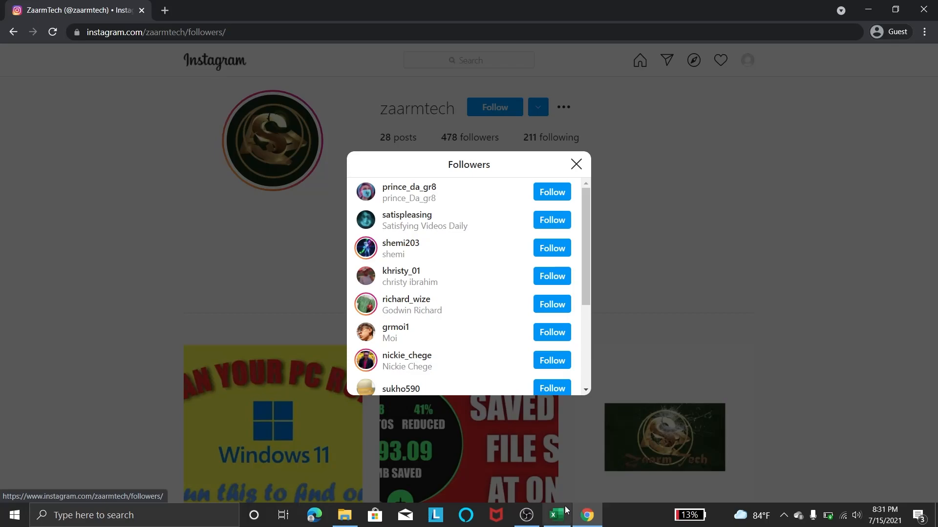
click(556, 514)
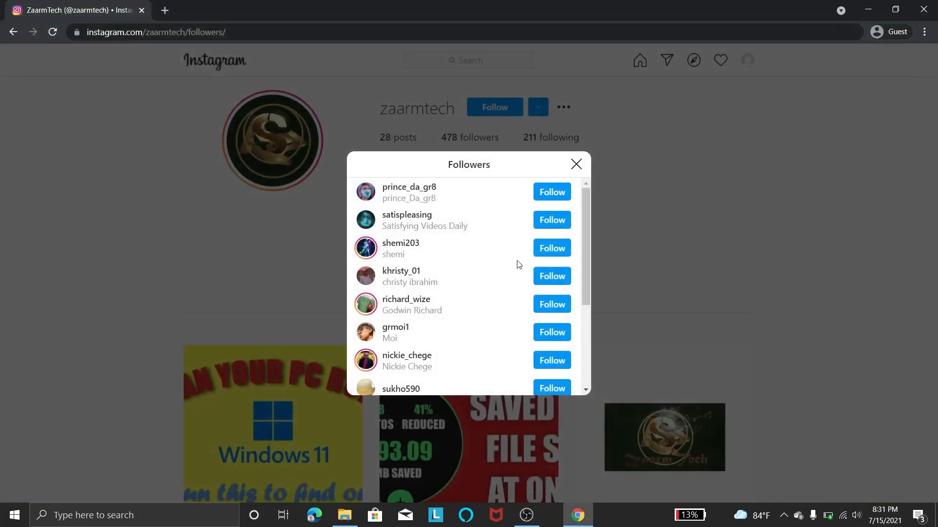
scroll(down, 3)
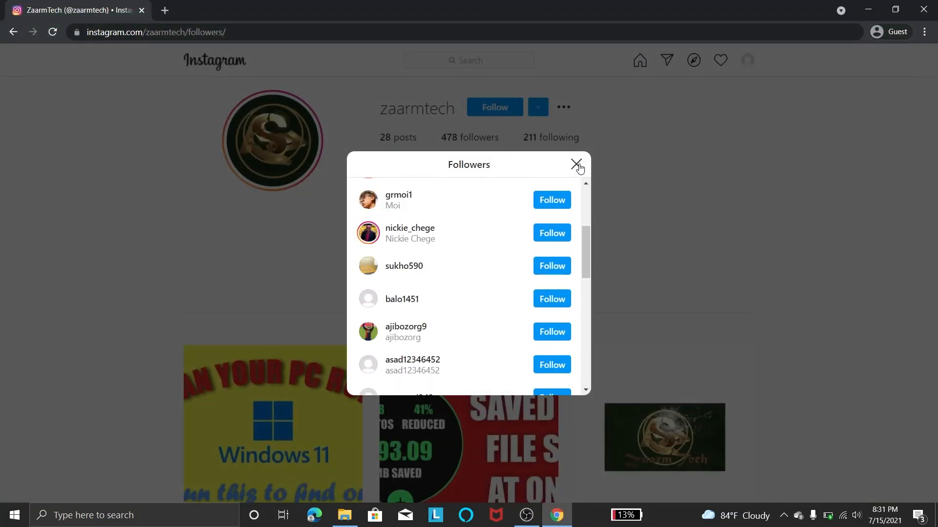
Step: View the accounts zaarmtech follows, then return to the followers list and scroll it
click(558, 137)
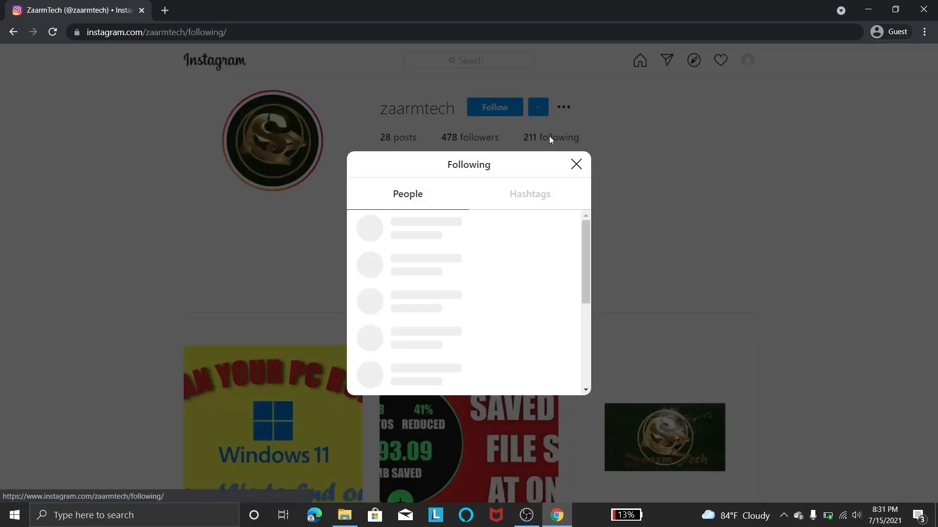
click(576, 164)
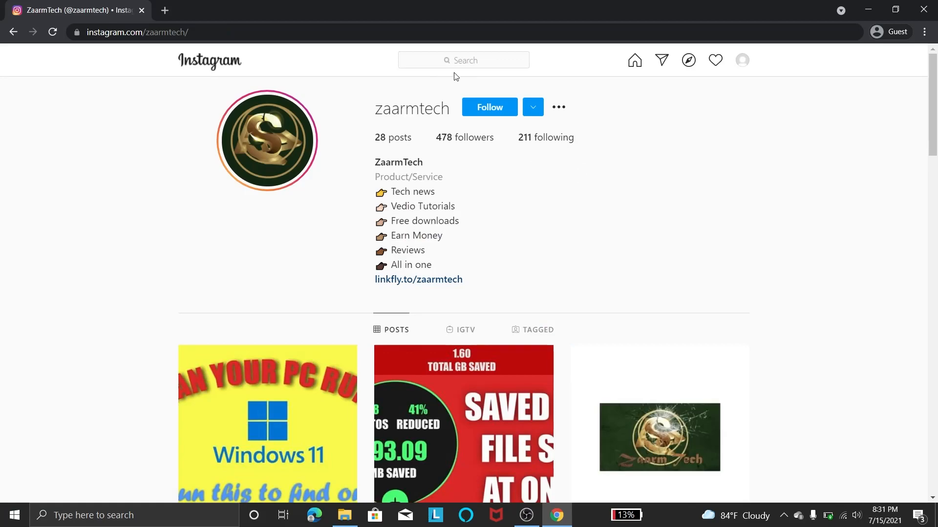
mouse_move(482, 147)
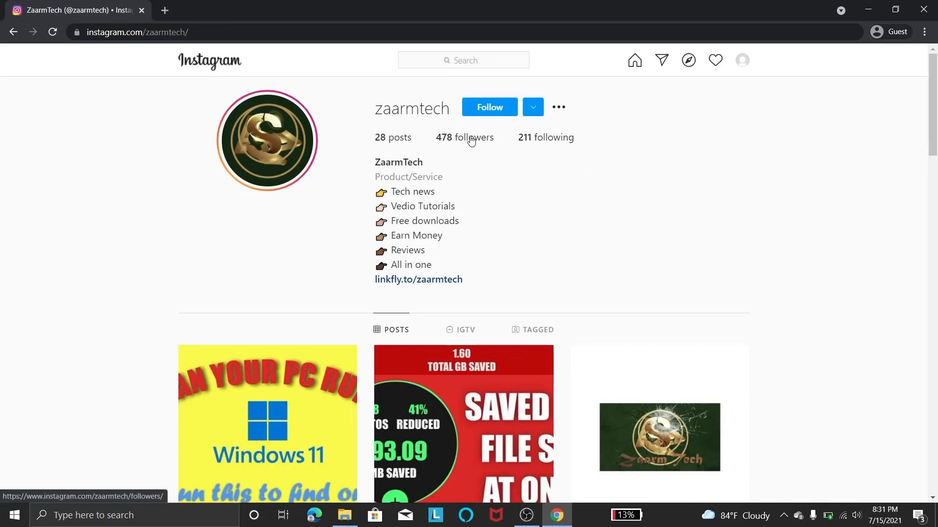
click(443, 137)
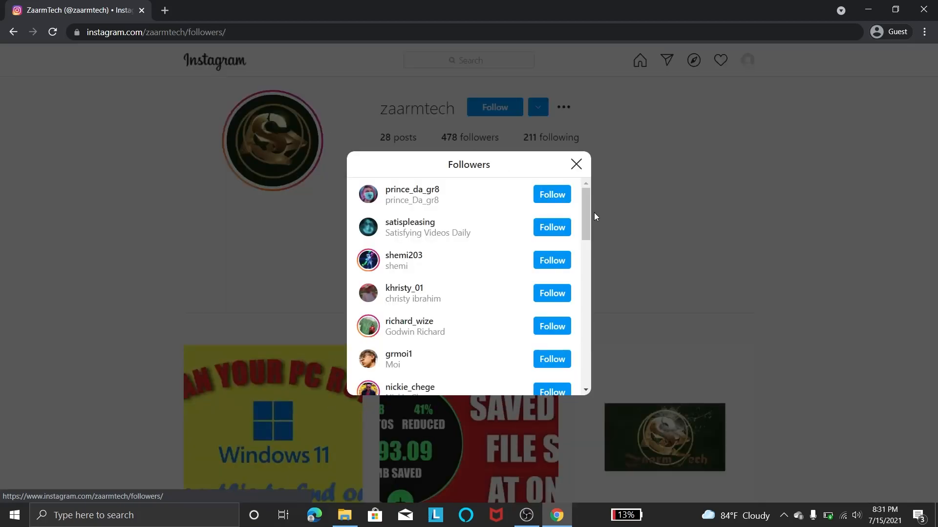
scroll(down, 3)
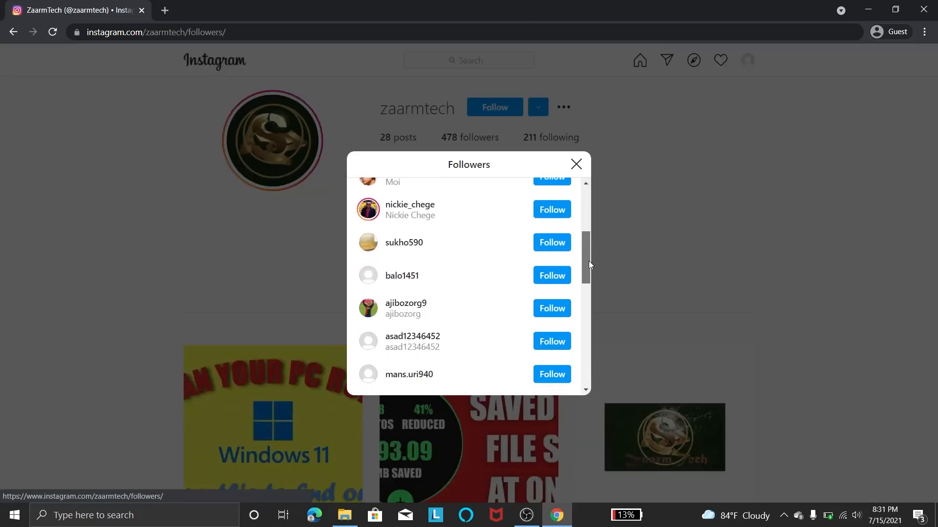
scroll(down, 3)
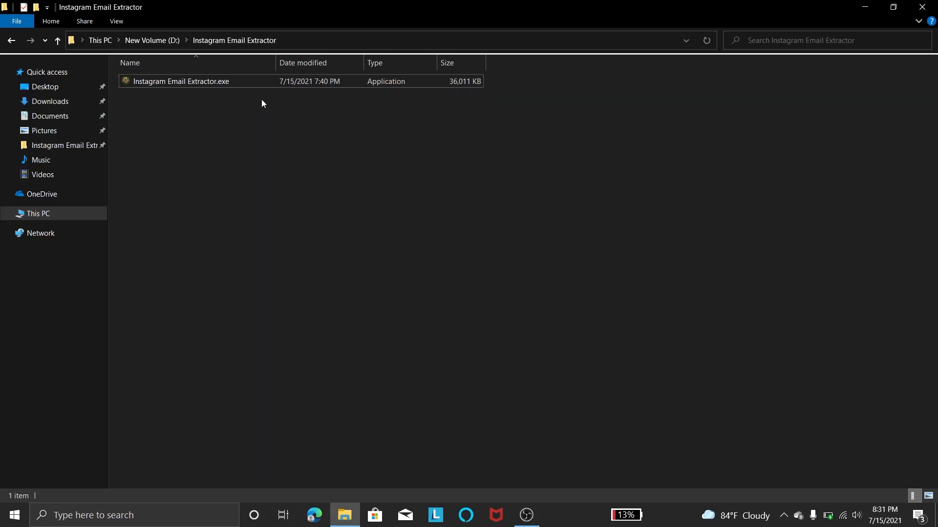
Step: Select Instagram Email Extractor.exe in the D:\Instagram Email Extractor folder
click(182, 81)
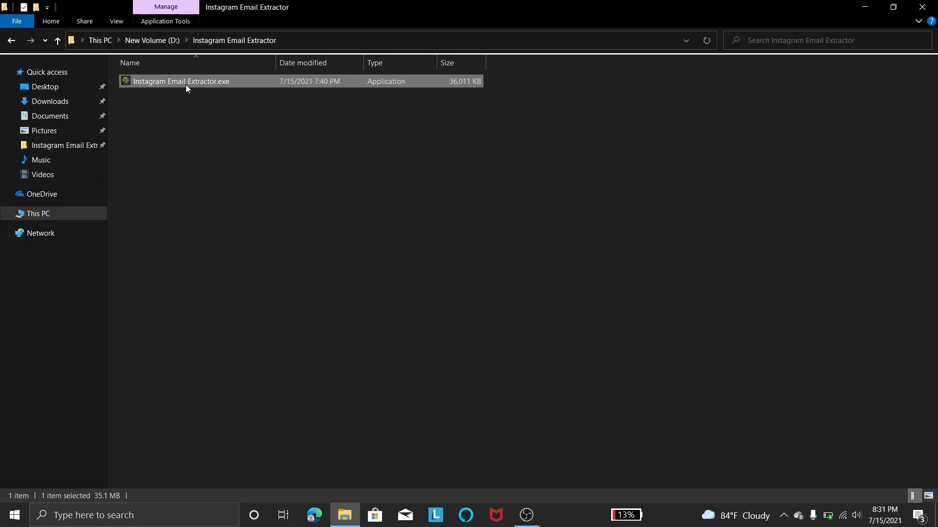
mouse_move(193, 81)
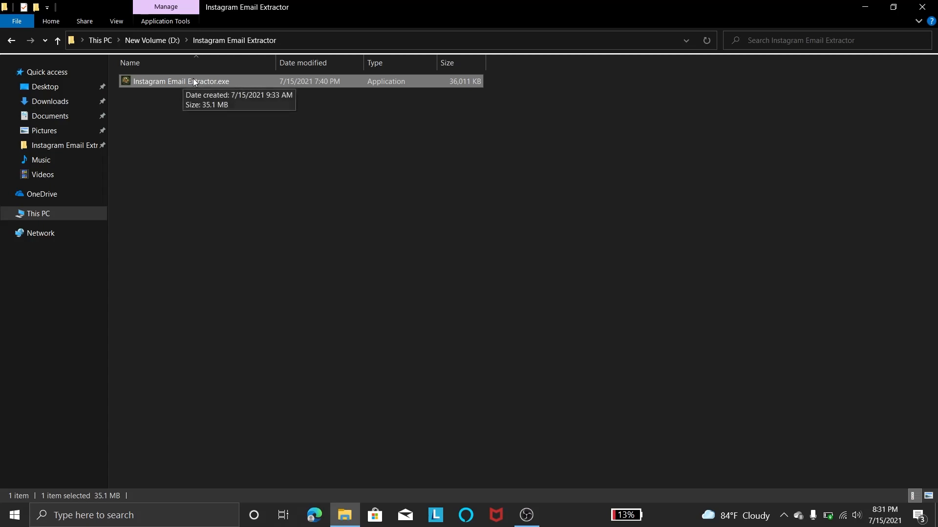
mouse_move(210, 84)
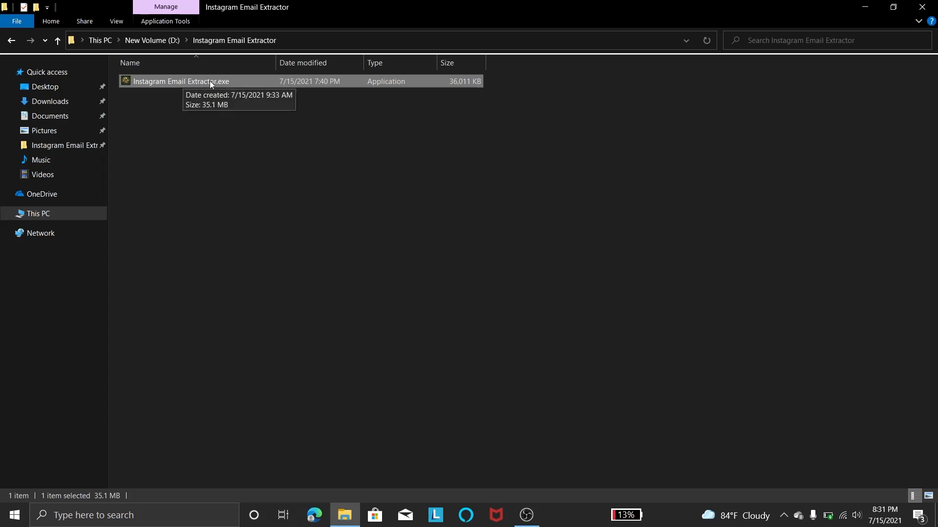
mouse_move(202, 123)
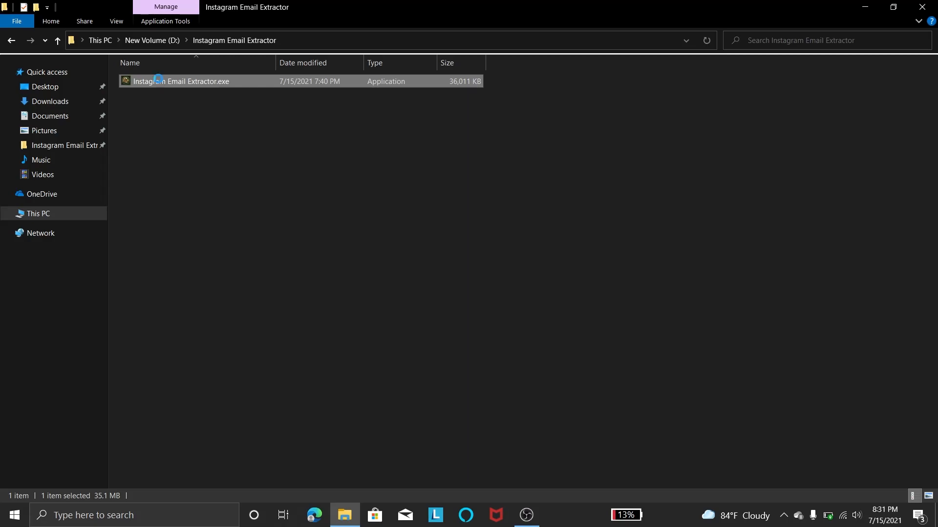
Step: Launch Instagram Email Extractor.exe and move its console window to the left
double_click(180, 81)
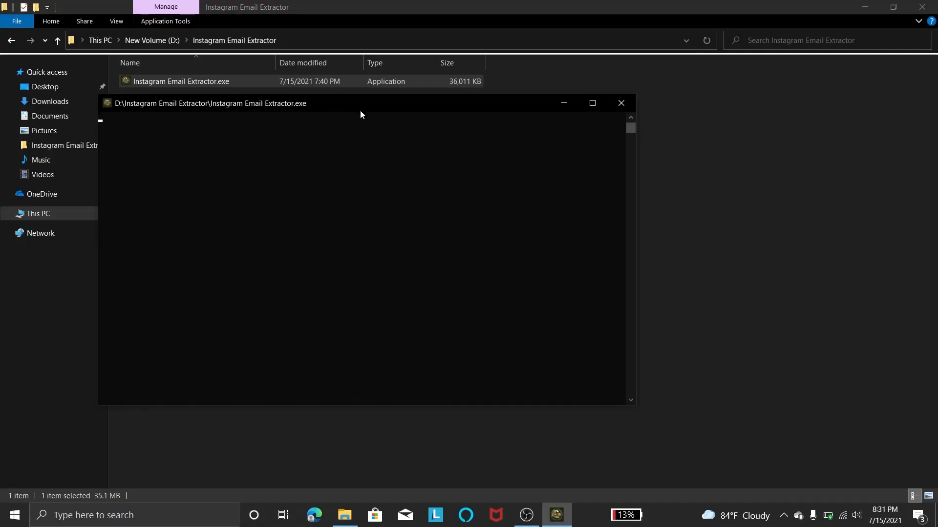
drag(359, 102, 350, 94)
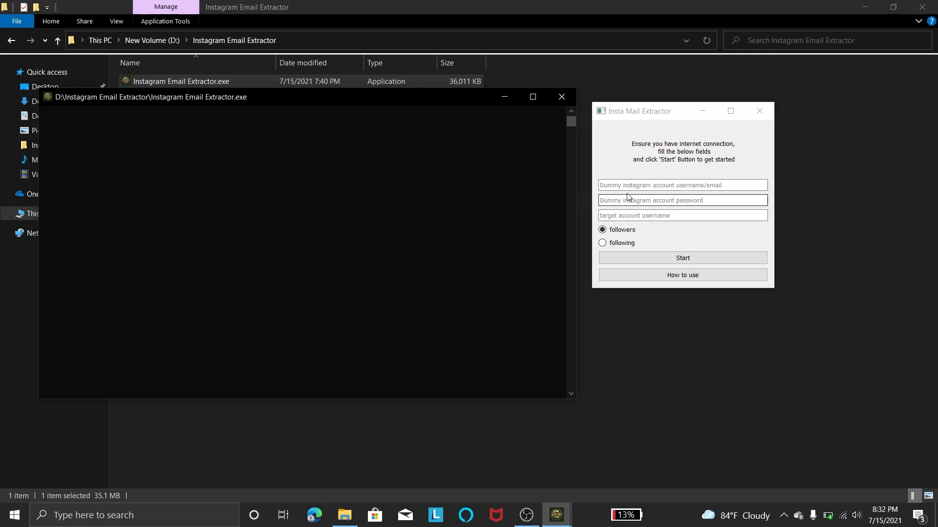
Step: Enter the dummy Instagram account's username and password in the extractor form
click(681, 185)
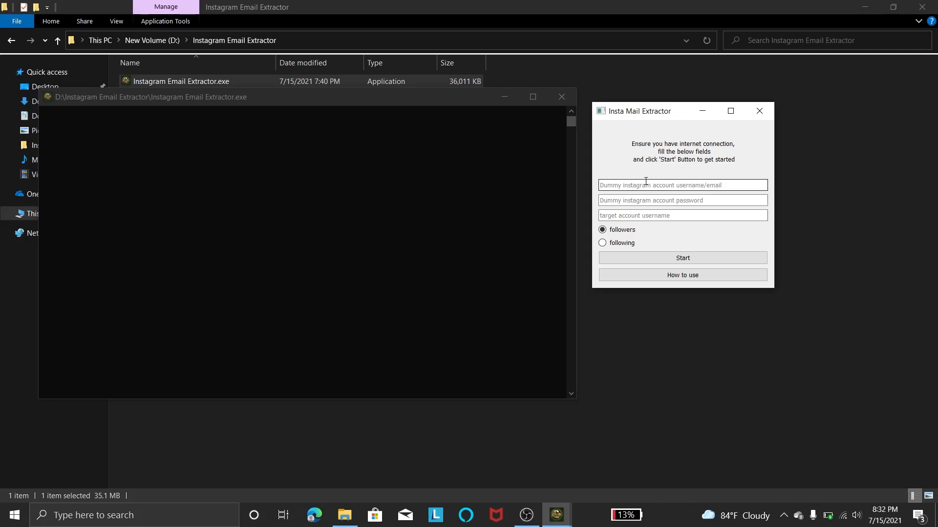
click(681, 199)
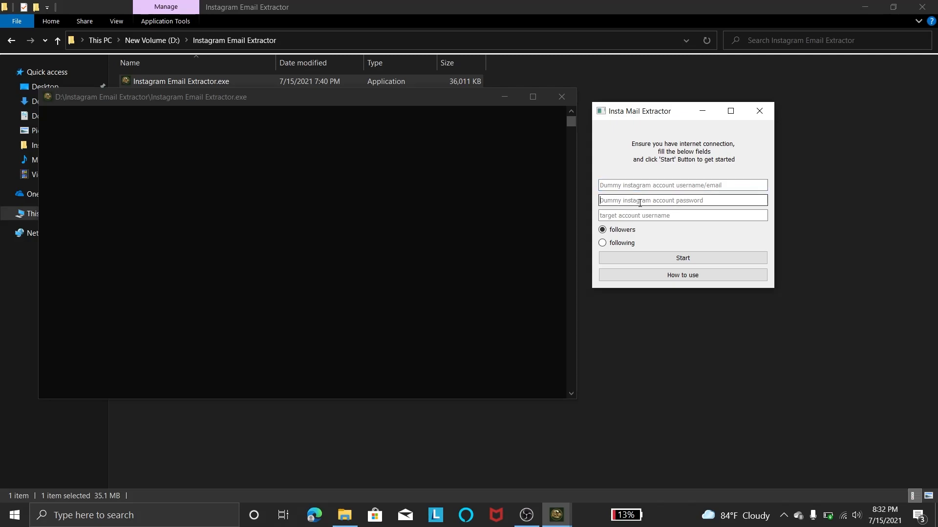
click(681, 185)
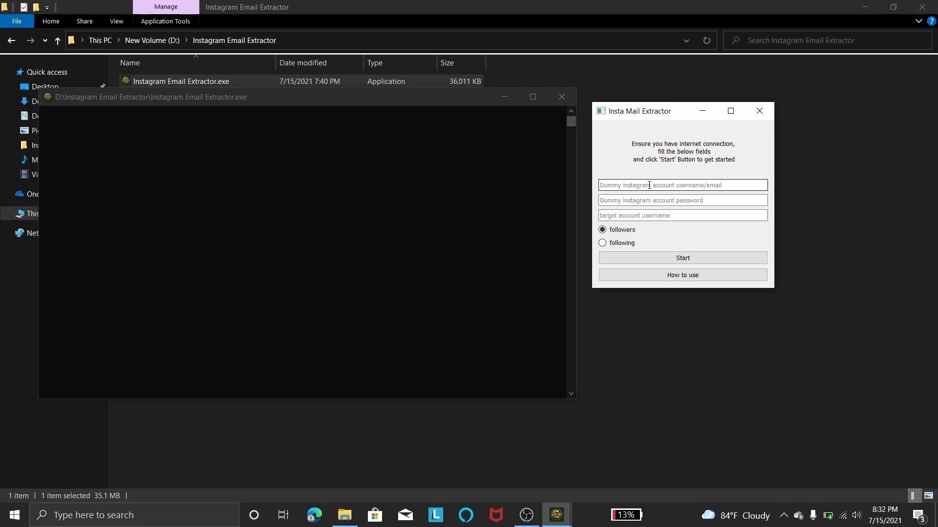
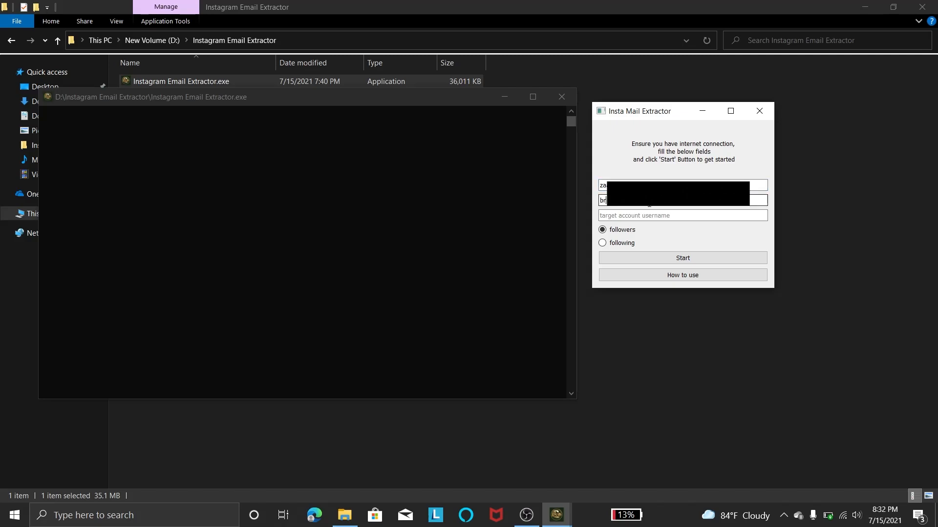
click(681, 215)
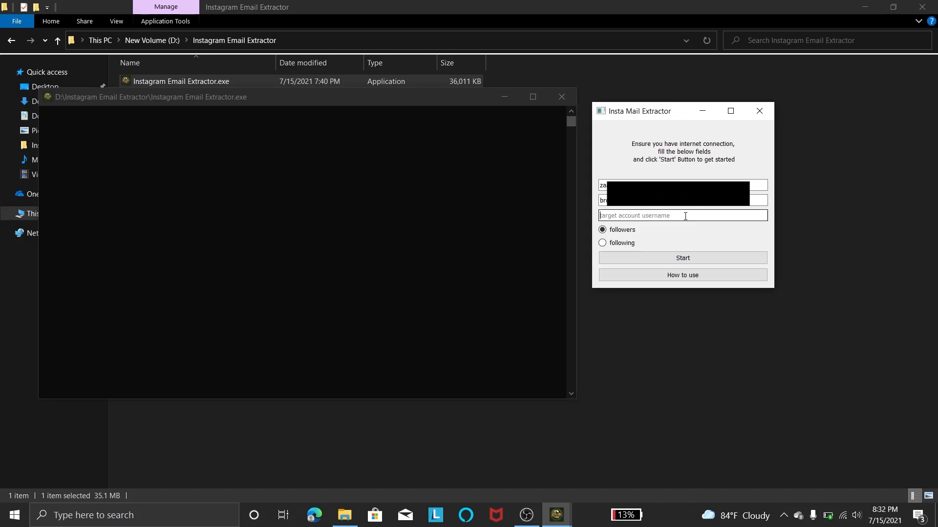
Step: Enter zaarmtech as the target username and choose the 'following' option
text(zaarm)
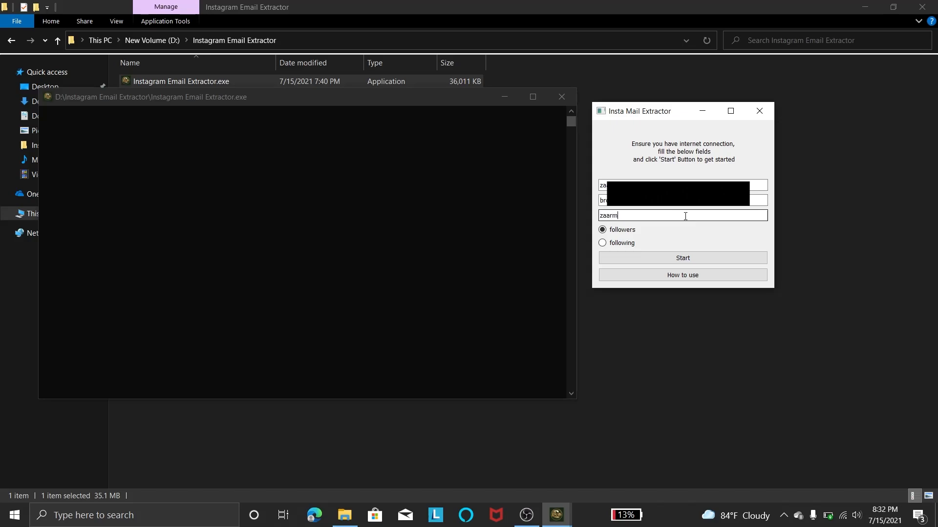
text(tech)
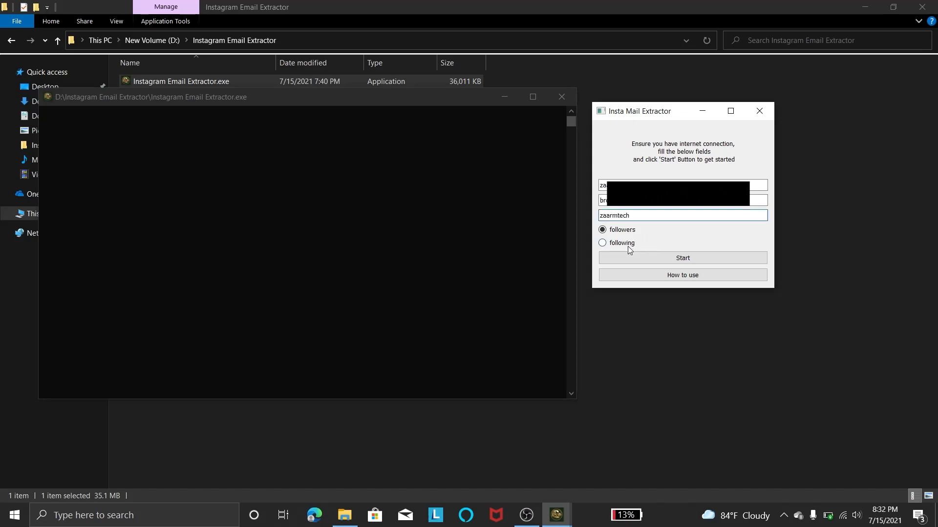
click(603, 243)
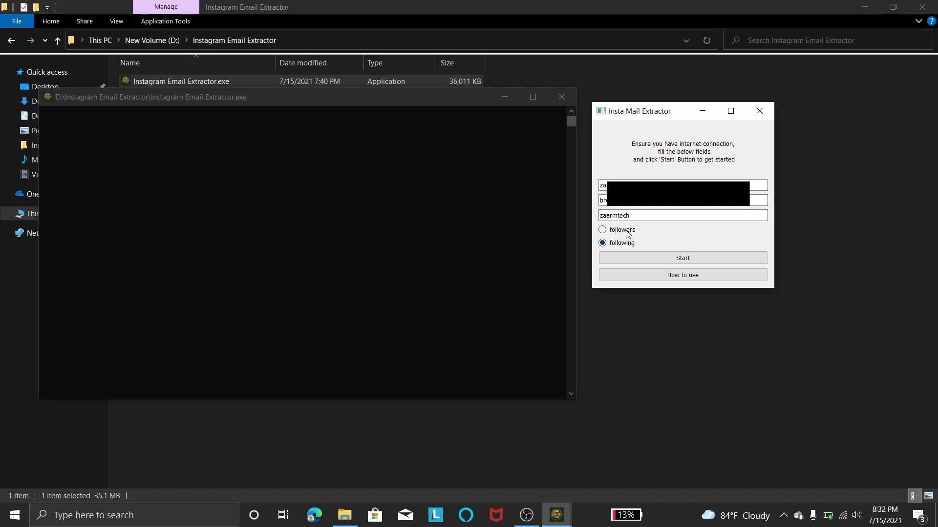
click(602, 229)
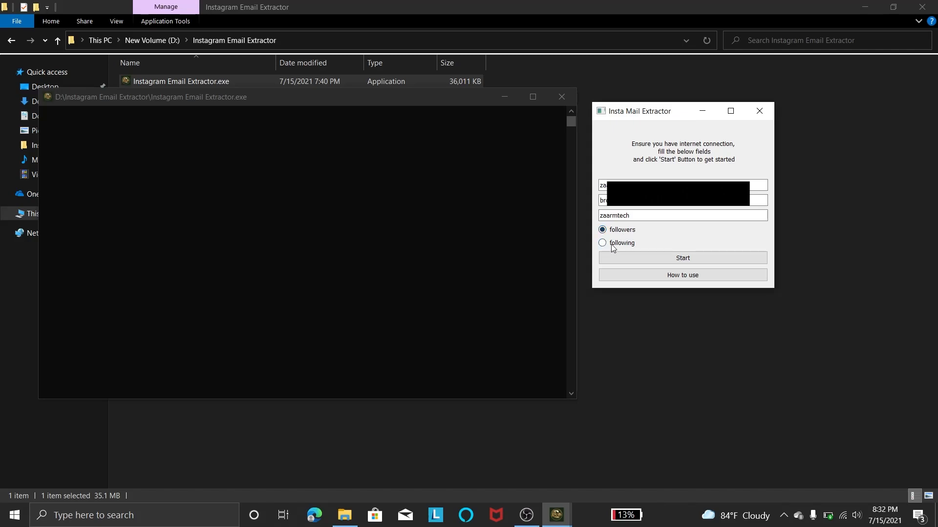
click(603, 243)
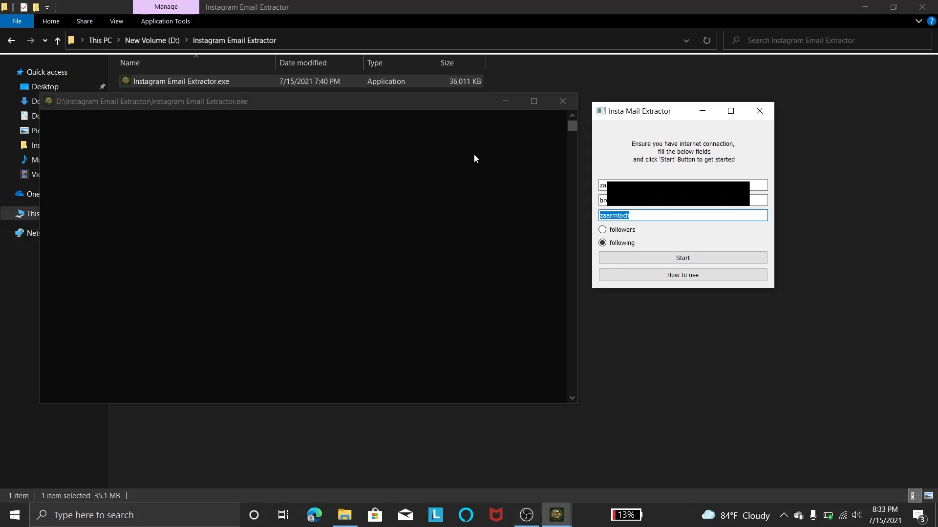
mouse_move(369, 111)
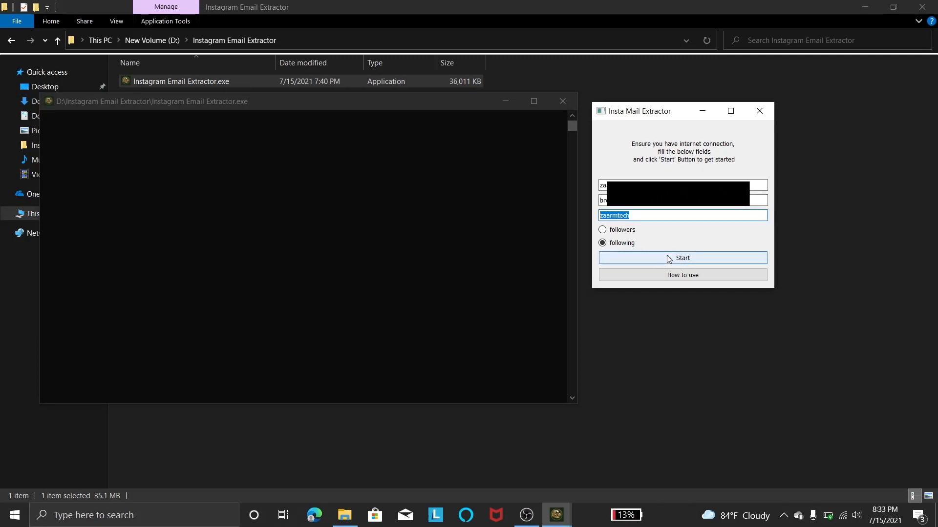
Step: Start the extraction and move the extractor form to the right of its console
click(680, 258)
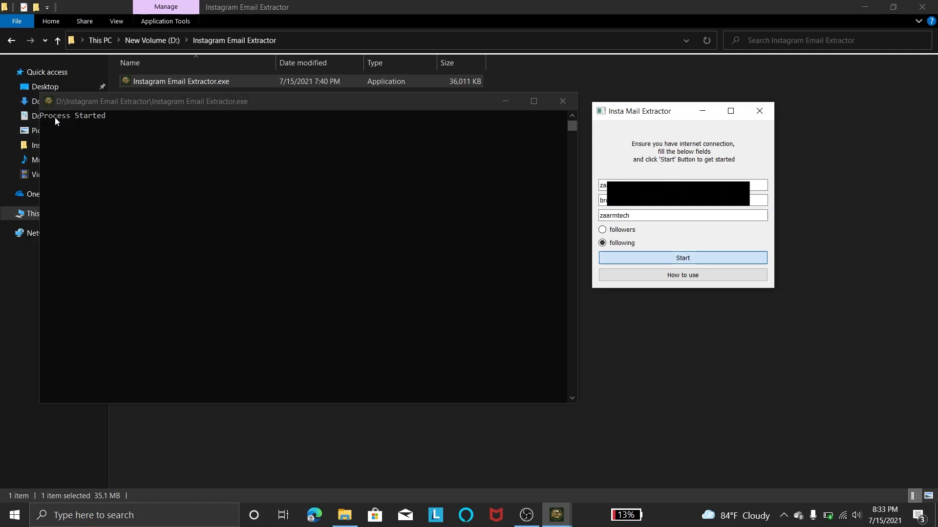
mouse_move(322, 243)
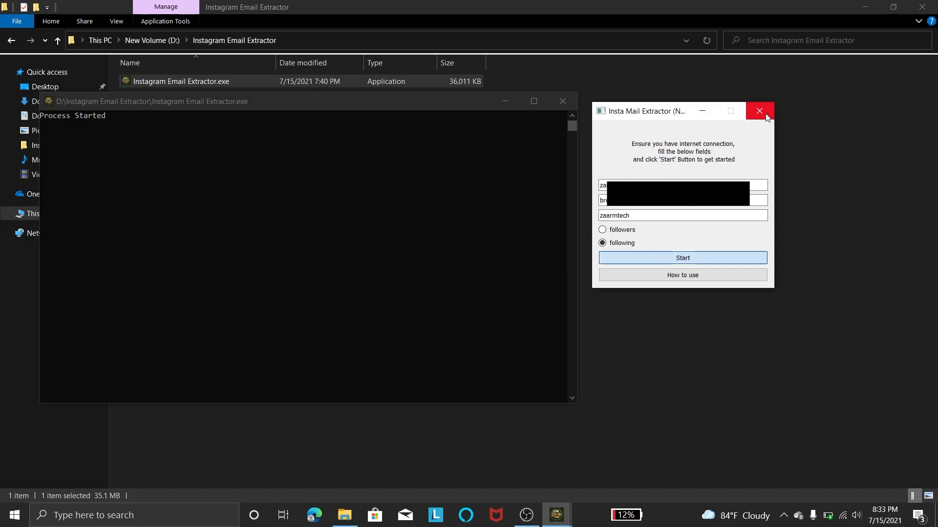
mouse_move(676, 115)
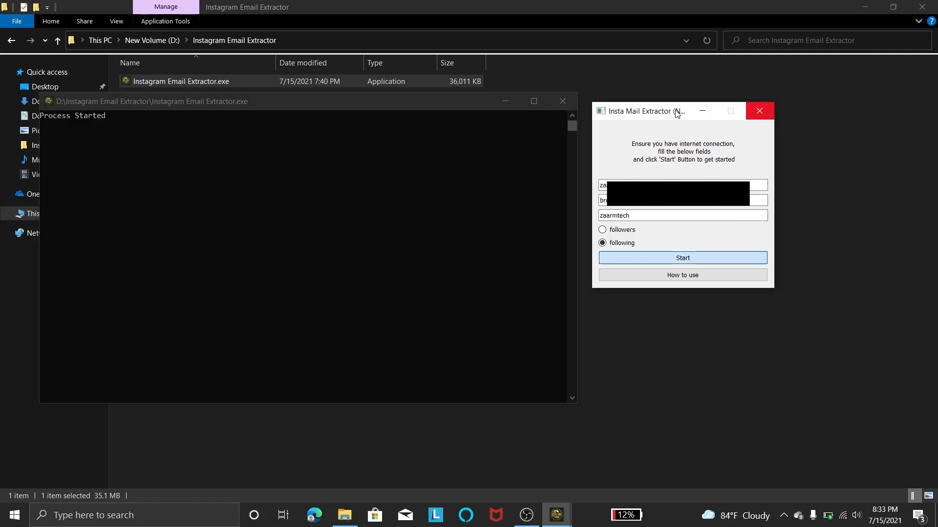
drag(645, 111, 684, 114)
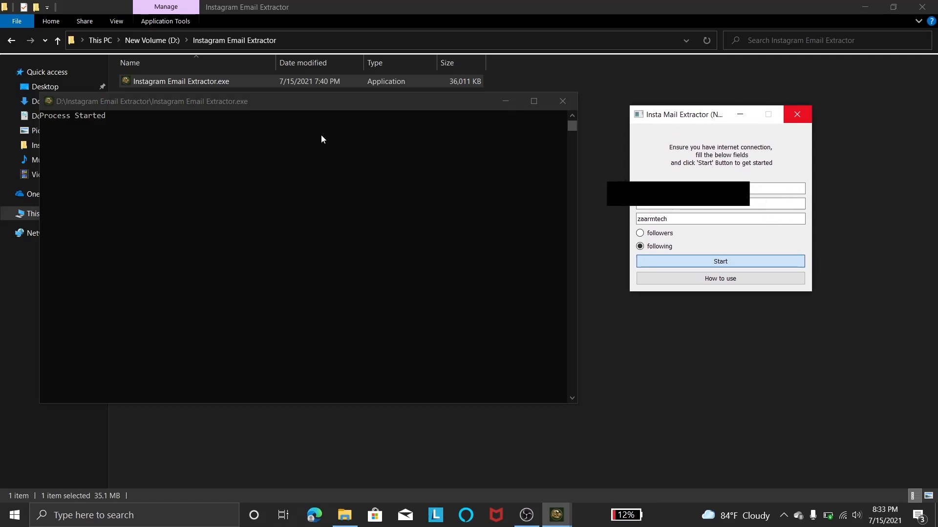
mouse_move(297, 114)
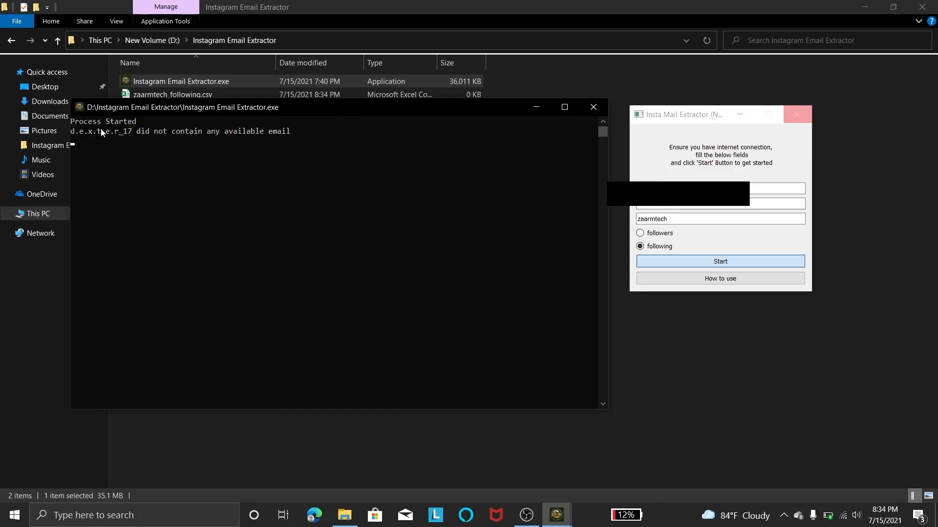
mouse_move(121, 135)
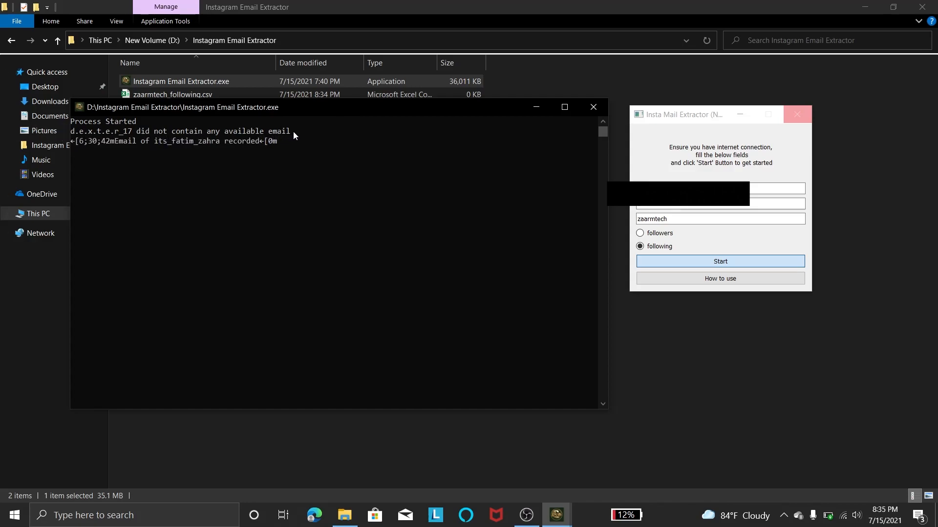
mouse_move(264, 146)
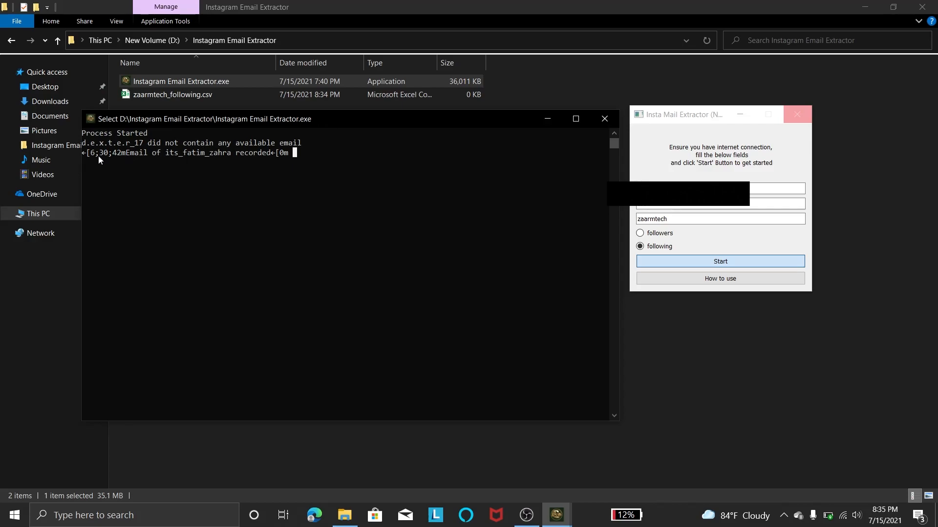
mouse_move(288, 132)
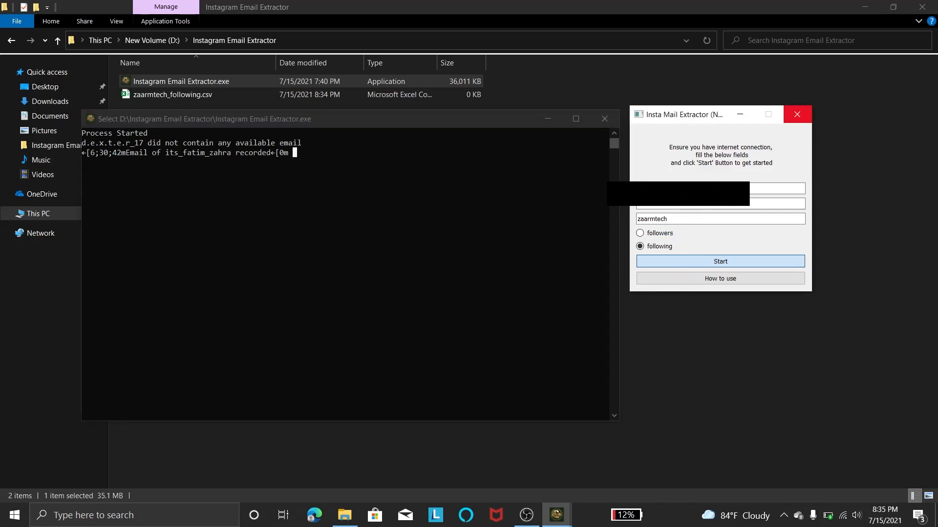
Step: Let the extraction run through followed accounts, recording found emails to the CSV
click(720, 262)
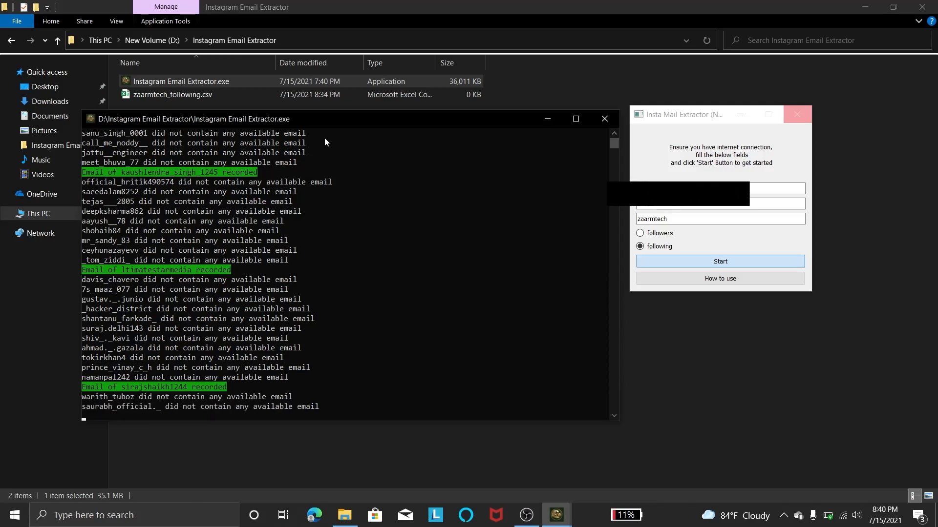
text(chr)
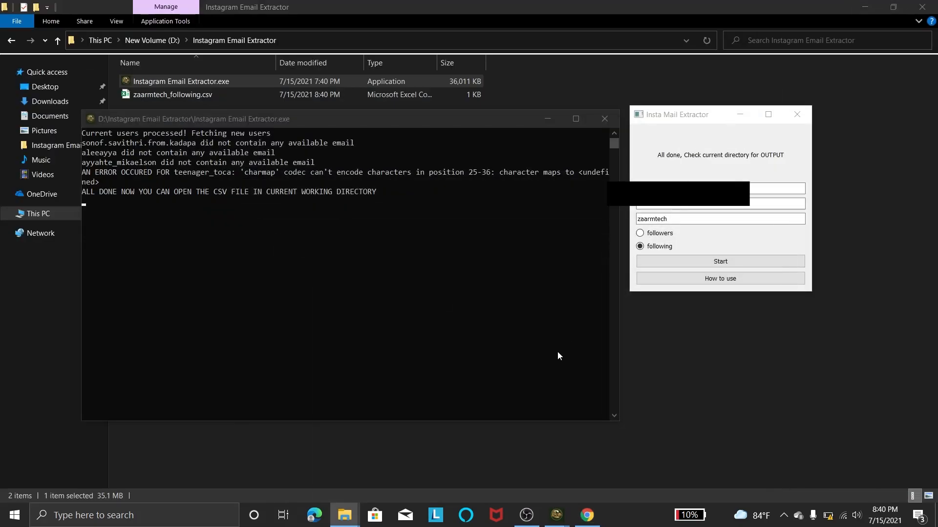
mouse_move(460, 293)
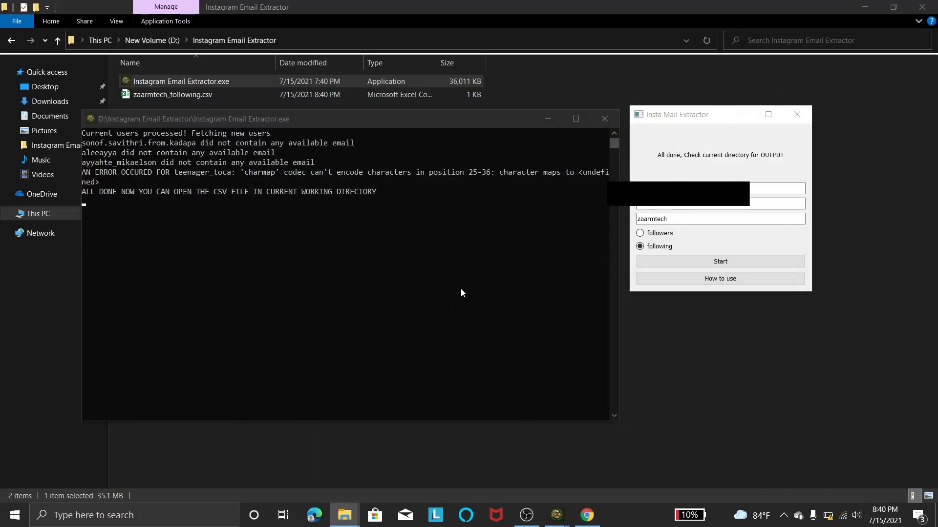
mouse_move(230, 177)
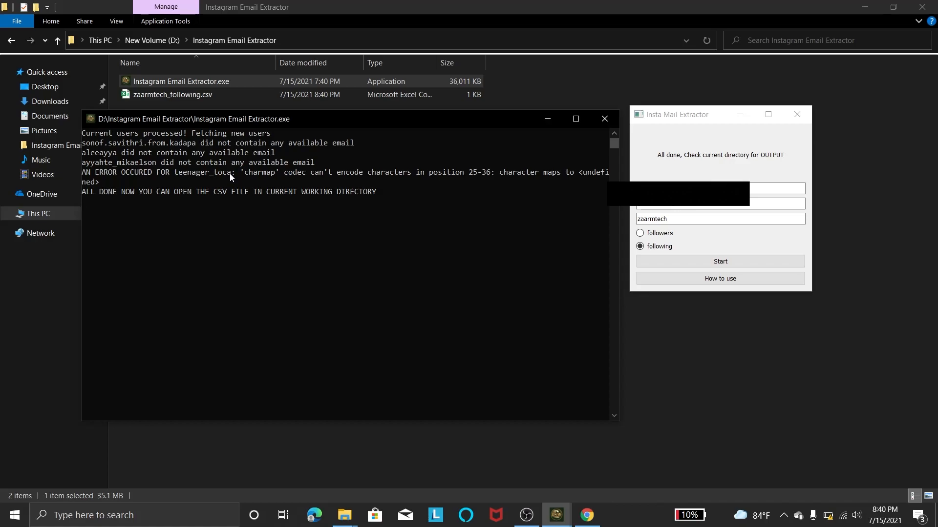
mouse_move(342, 180)
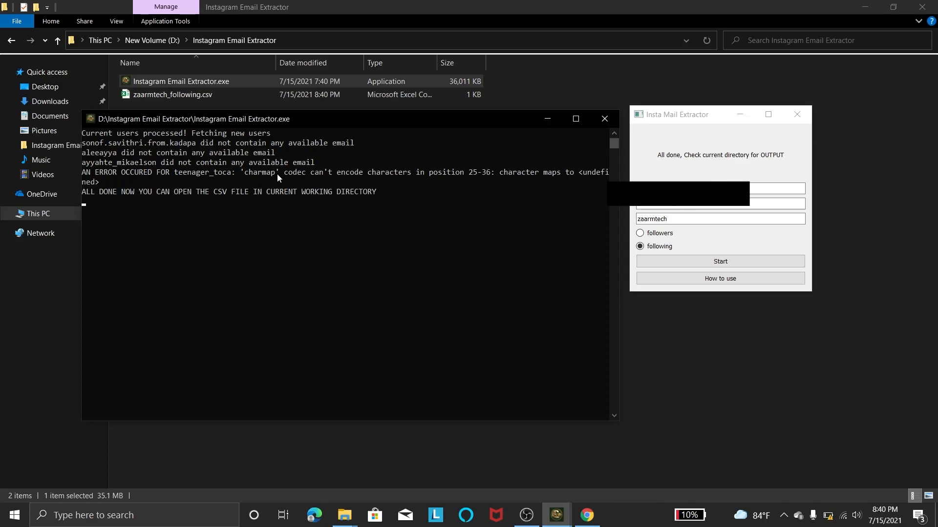
mouse_move(310, 180)
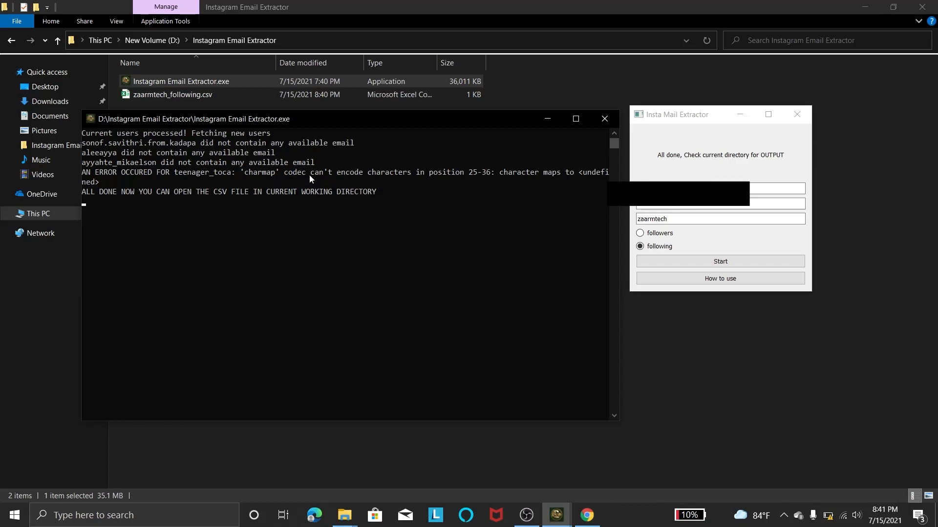
mouse_move(283, 166)
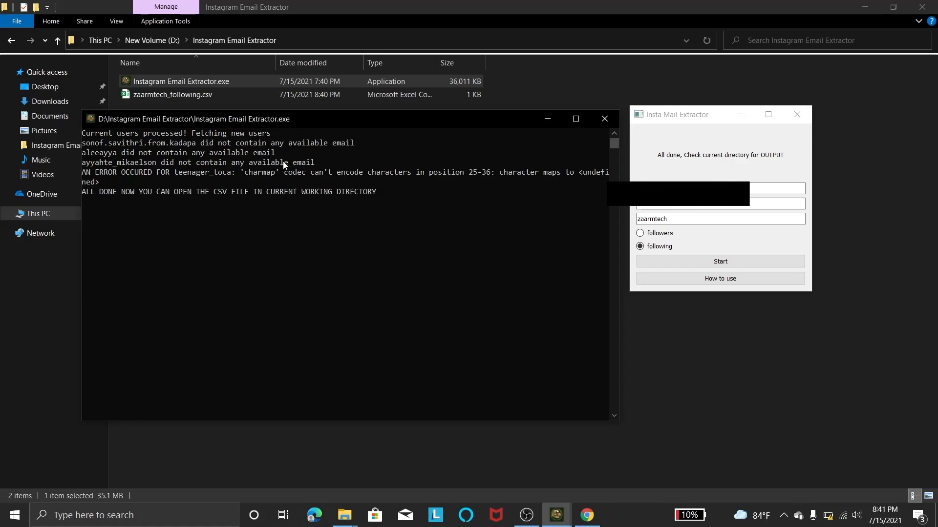
mouse_move(119, 135)
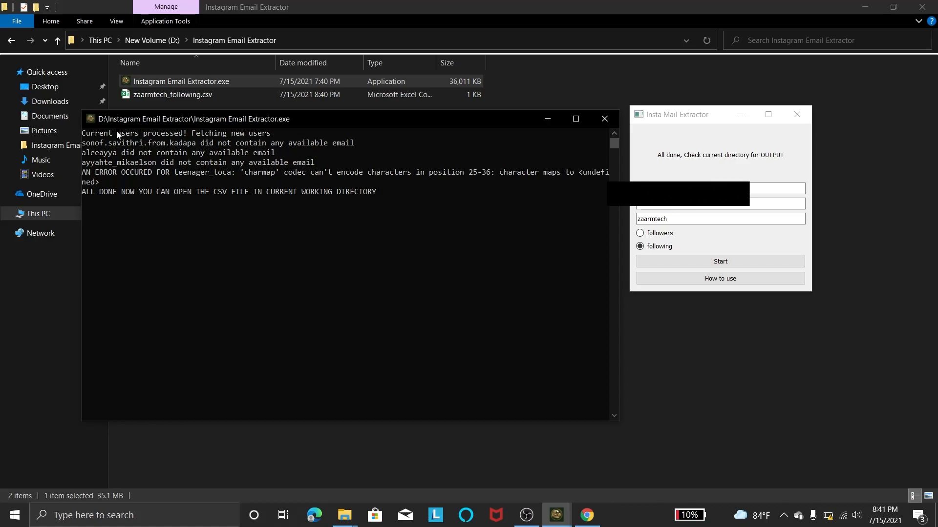
mouse_move(571, 489)
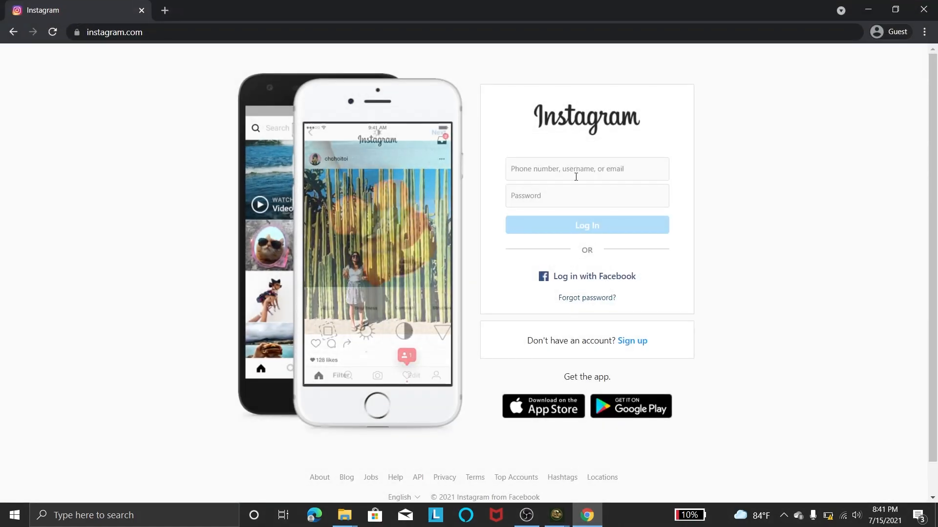
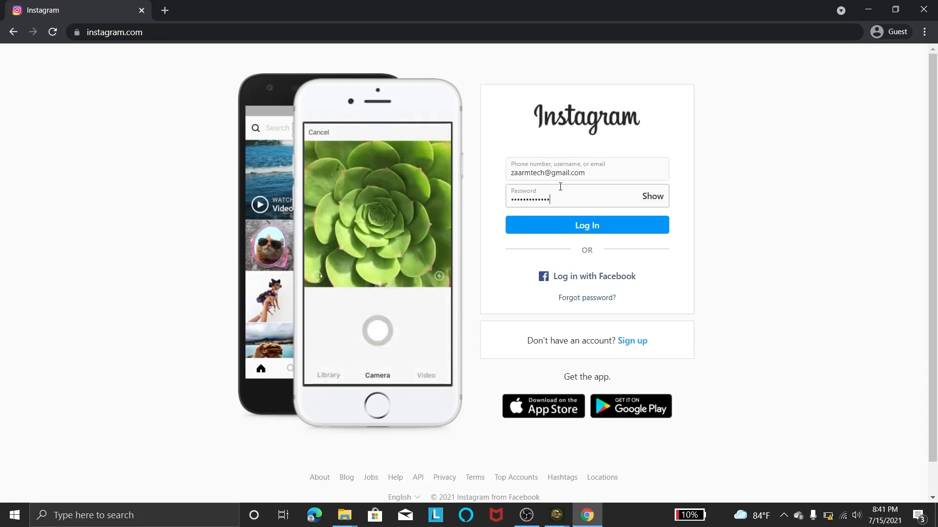
Step: Sign in to Instagram in Chrome and go to the zaarmtech profile
click(586, 225)
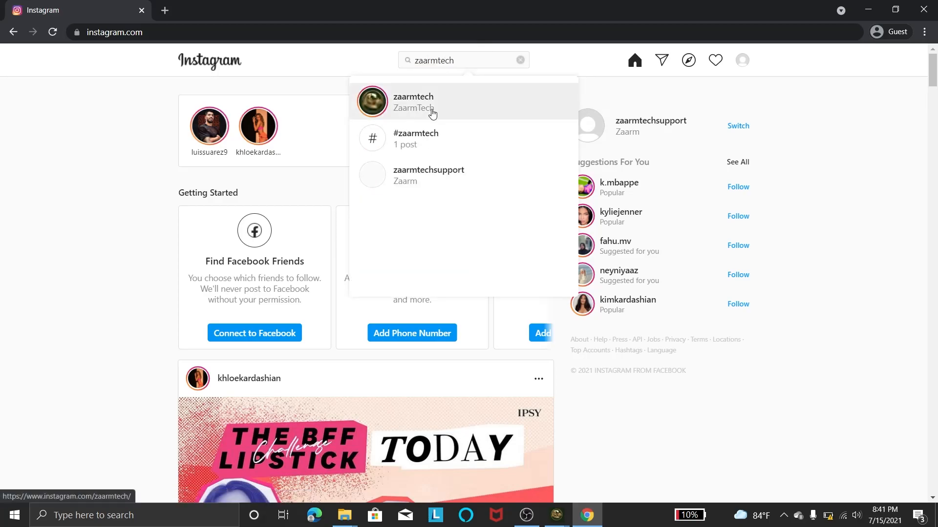
click(412, 102)
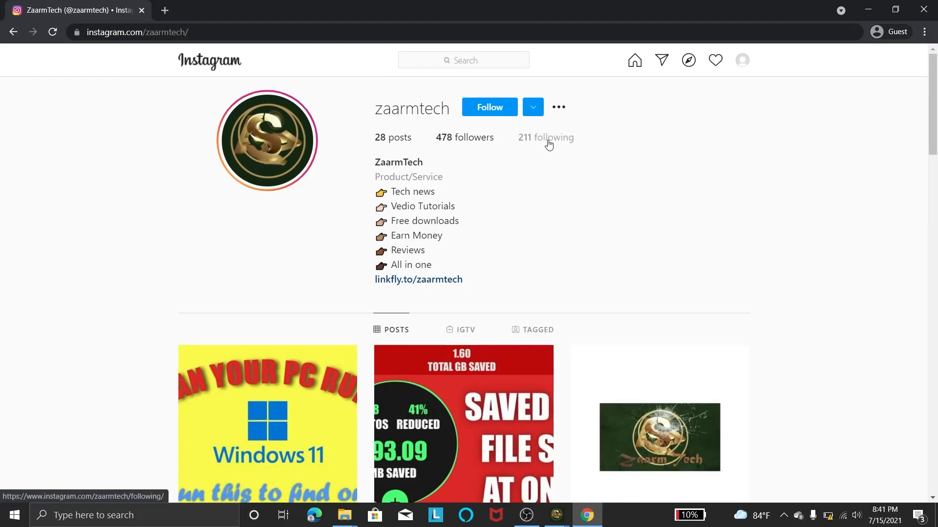
Step: Bring up the 211 accounts zaarmtech follows and scroll through the list
click(545, 137)
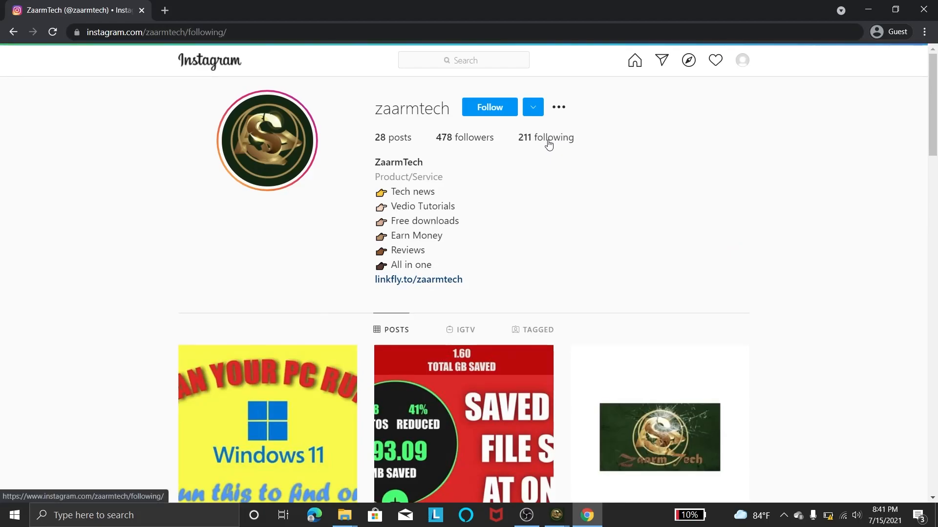
click(546, 136)
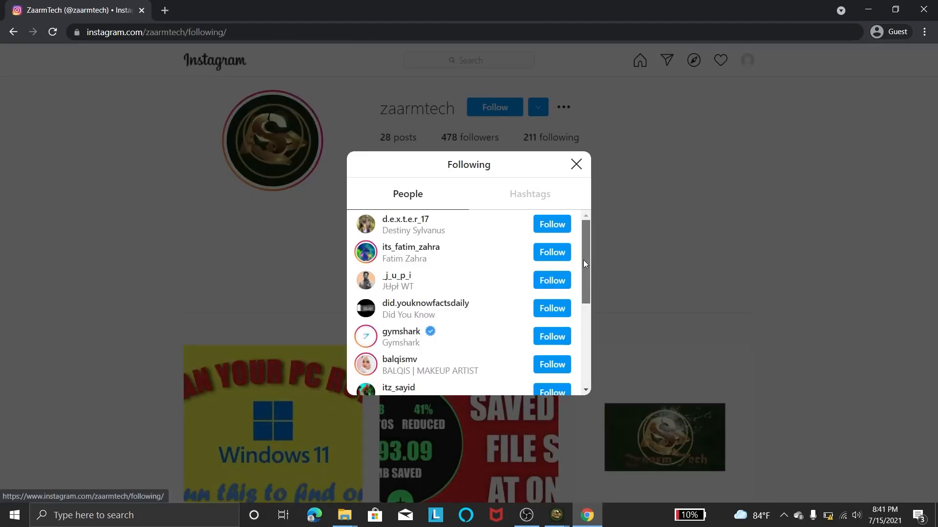
scroll(down, 3)
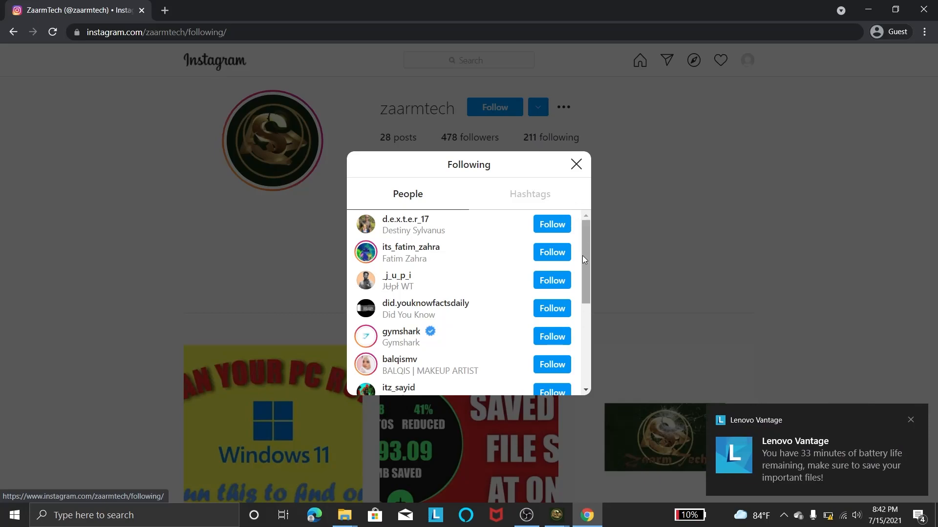
scroll(down, 3)
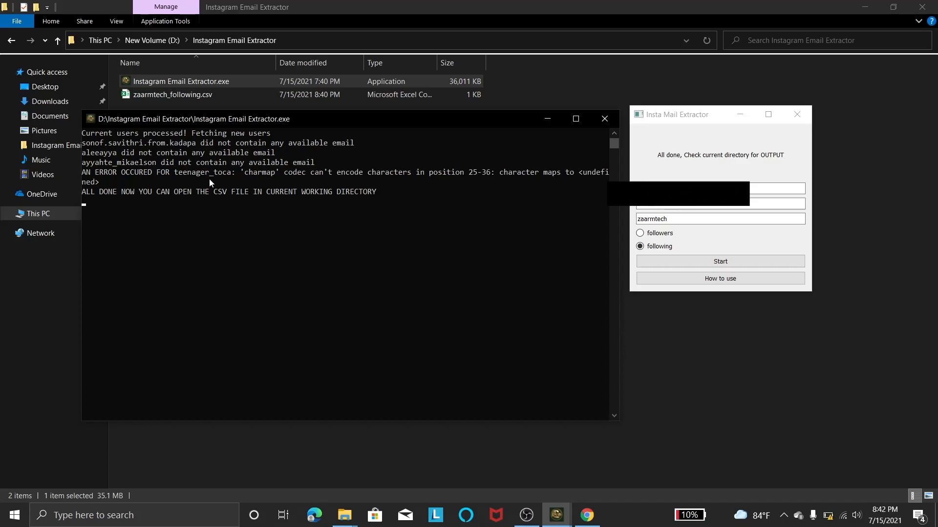
mouse_move(379, 195)
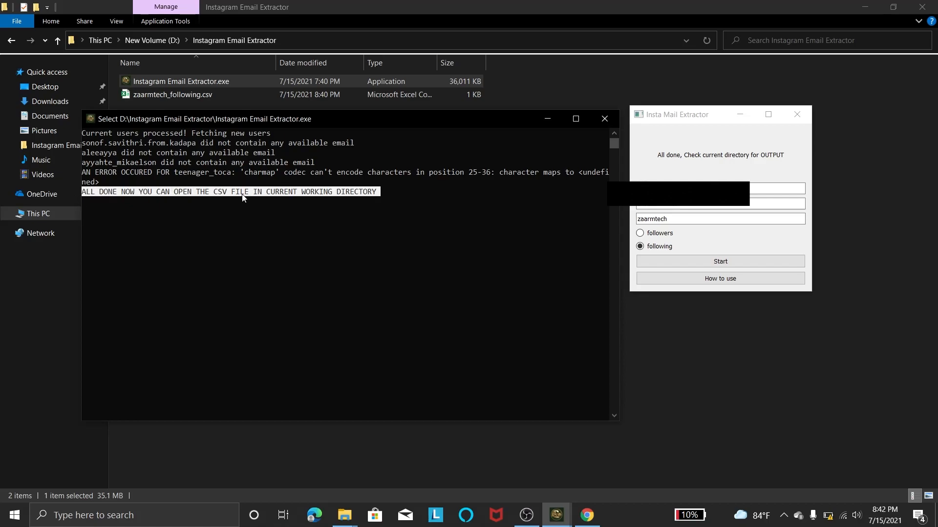
mouse_move(353, 203)
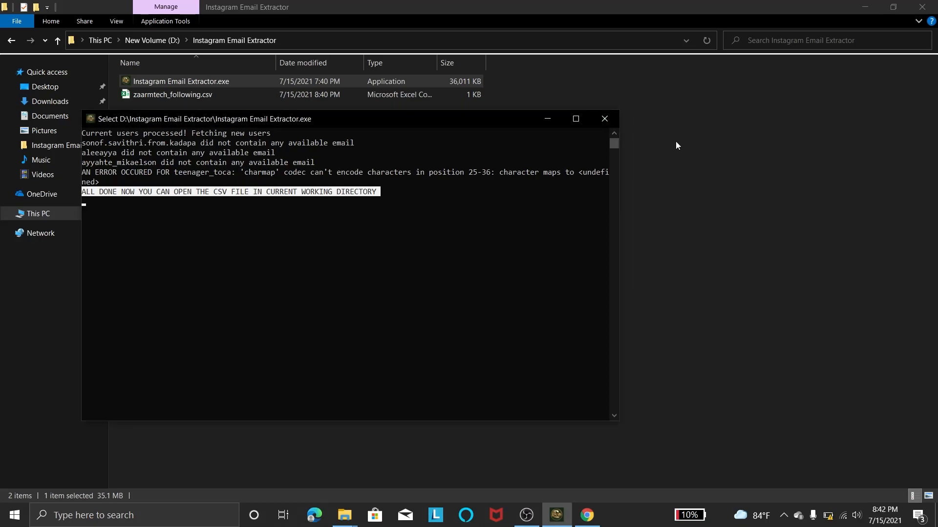
mouse_move(650, 164)
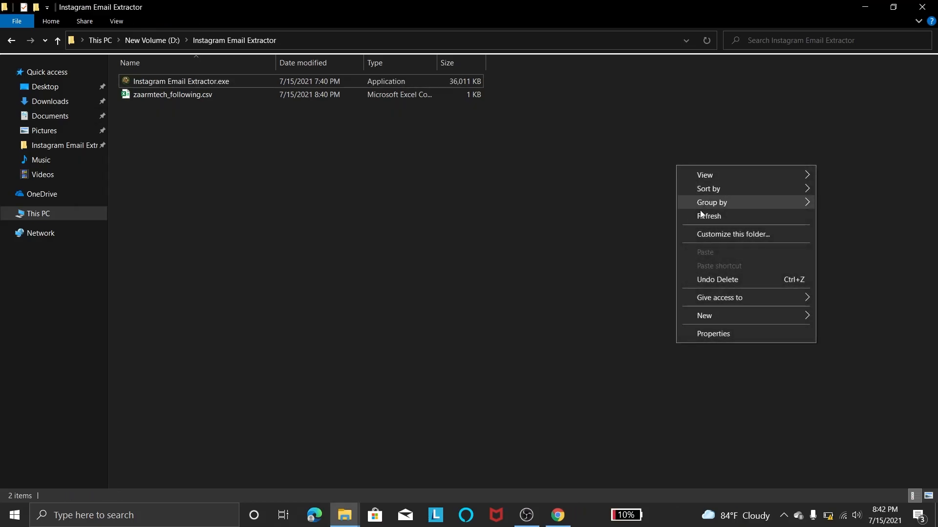
Step: Dismiss the Explorer right-click menu, leaving the folder with zaarmtech_following.csv showing
click(174, 95)
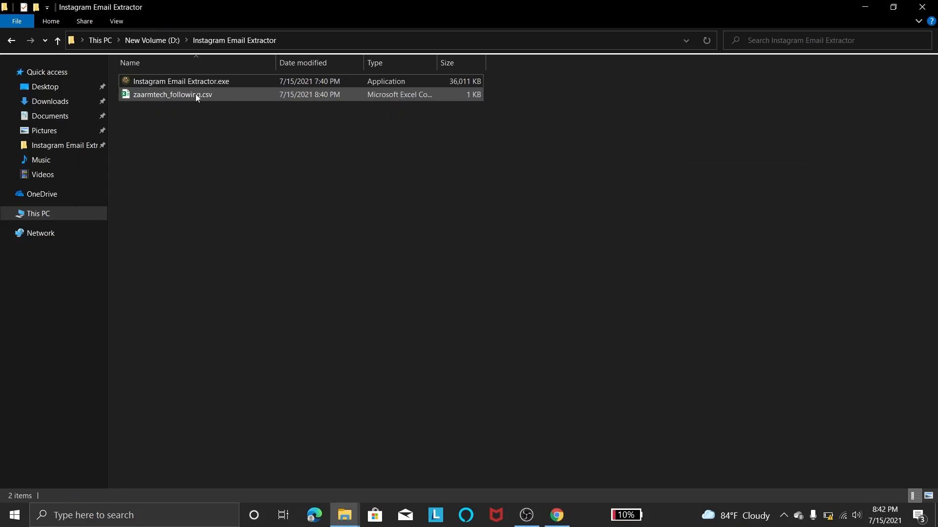
Step: Open zaarmtech_following.csv in Excel and dismiss the account confirmation prompt
click(173, 94)
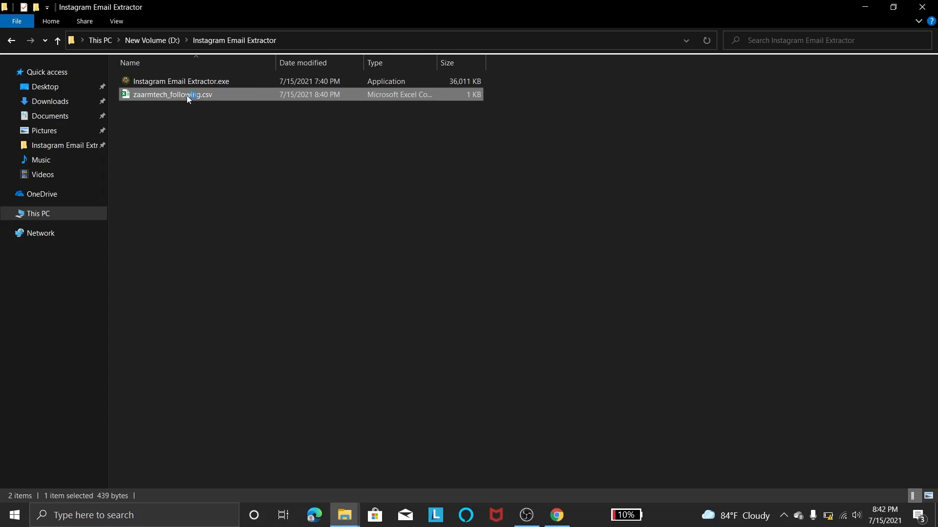
double_click(173, 95)
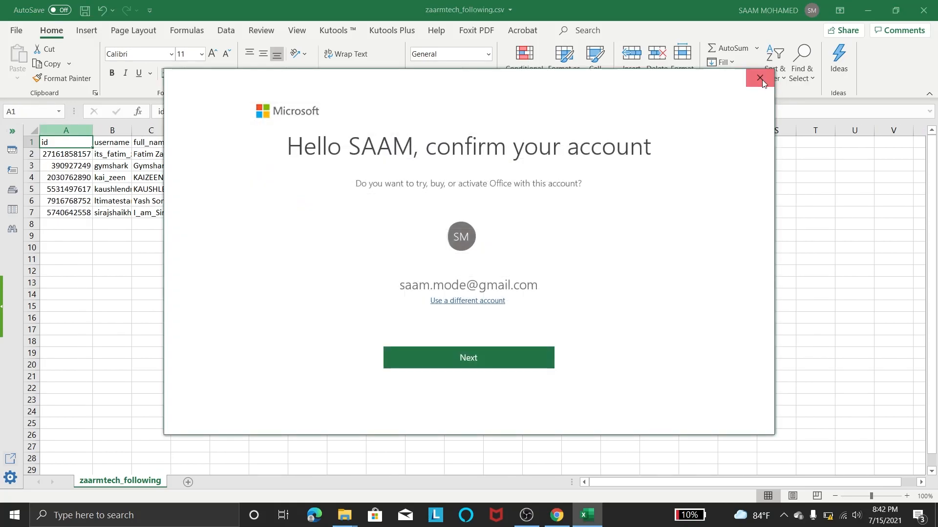
click(760, 78)
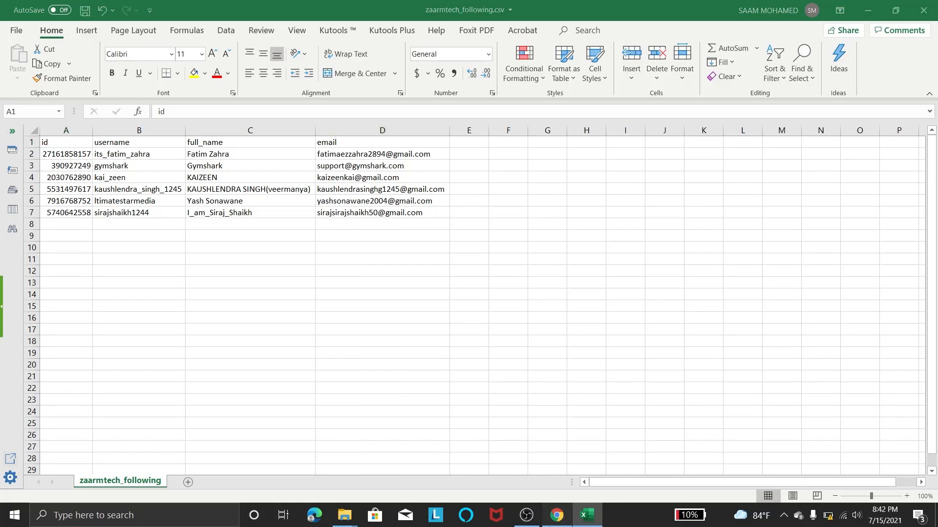
Step: Compare the spreadsheet against Instagram's Following list, then close the list to the zaarmtech profile
click(555, 515)
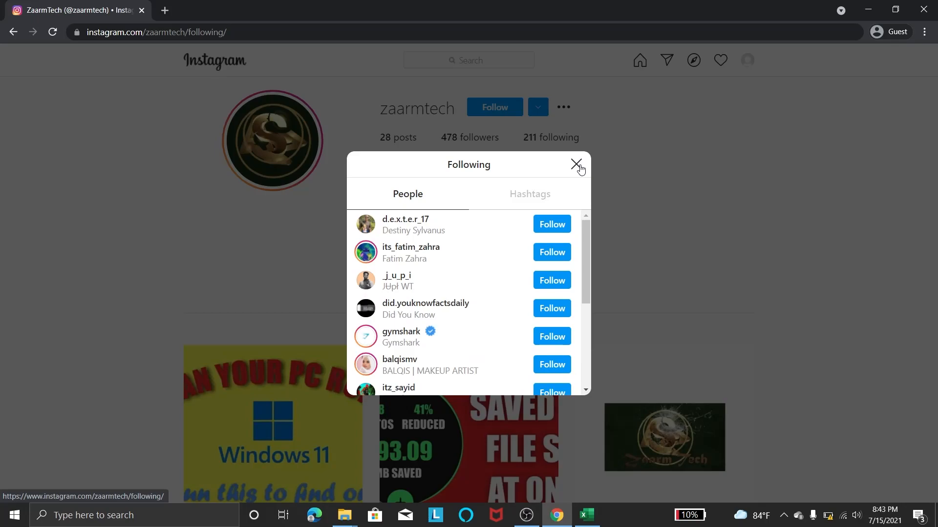
click(576, 165)
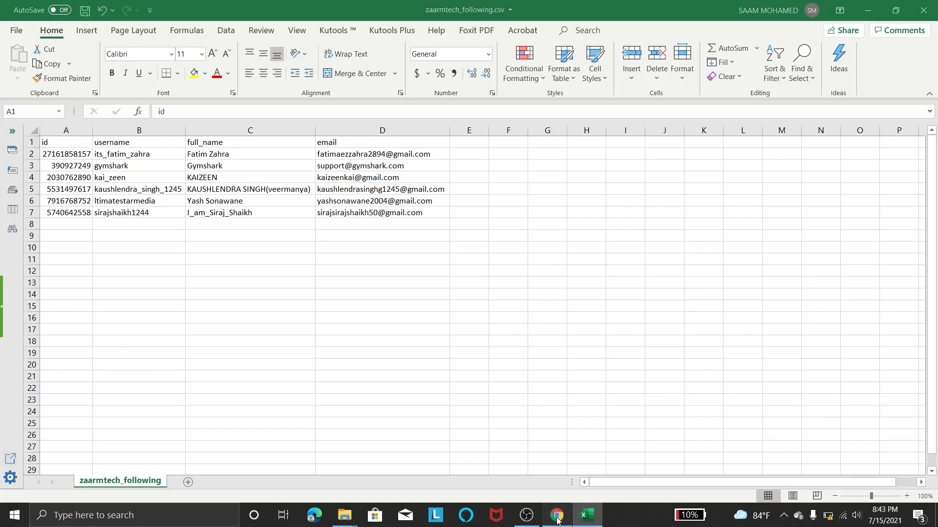
click(556, 515)
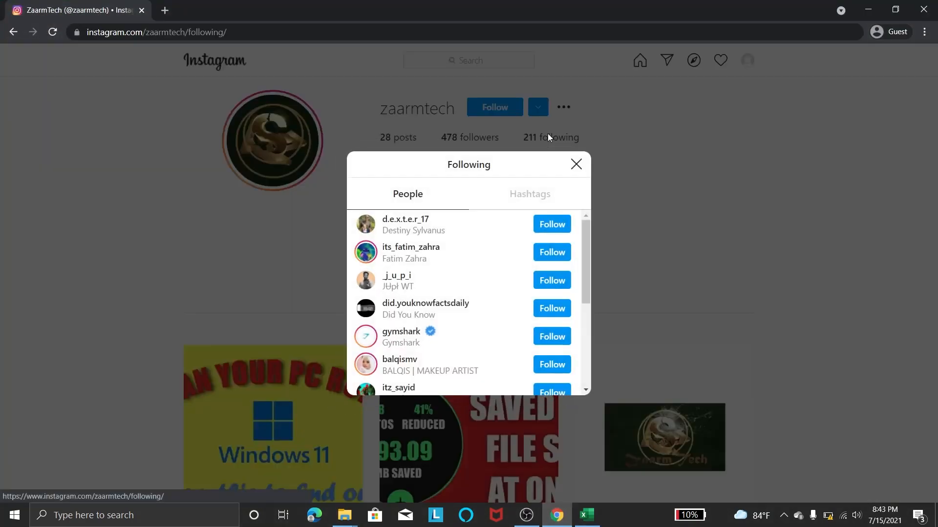
click(574, 164)
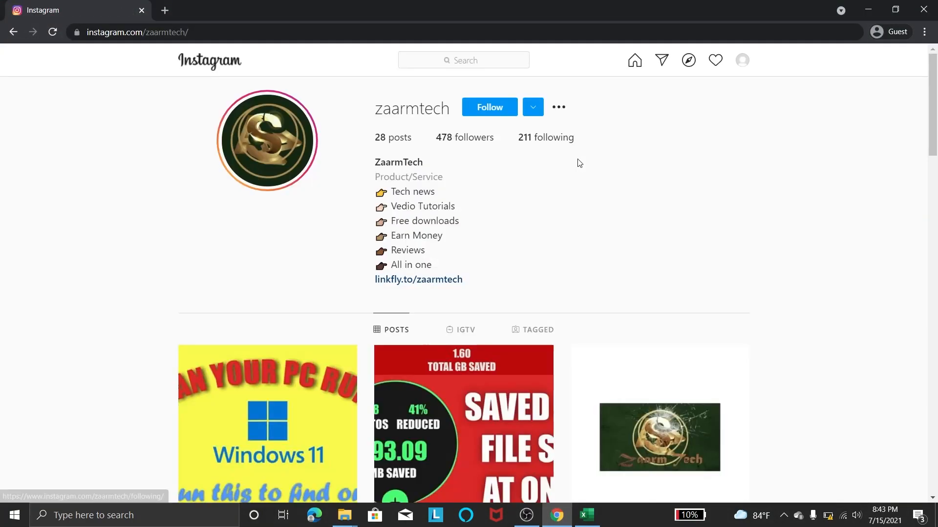
Step: Search Instagram for 'tech' and open the techdeck profile from the results
text(tr)
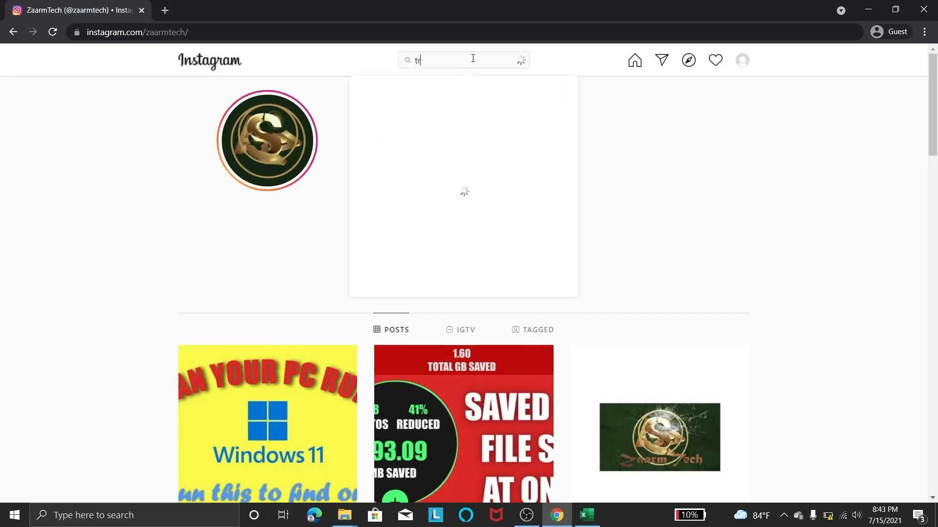
key(Backspace)
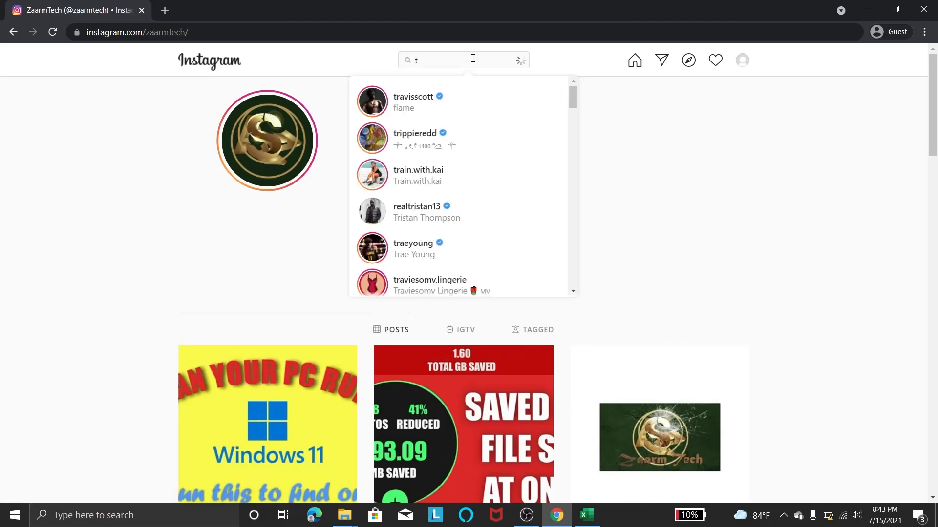
text(ech)
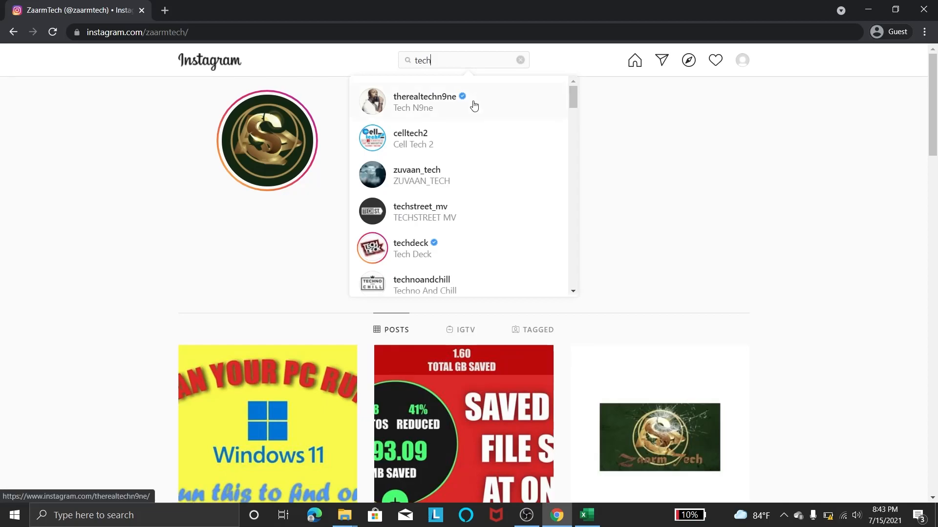
mouse_move(466, 111)
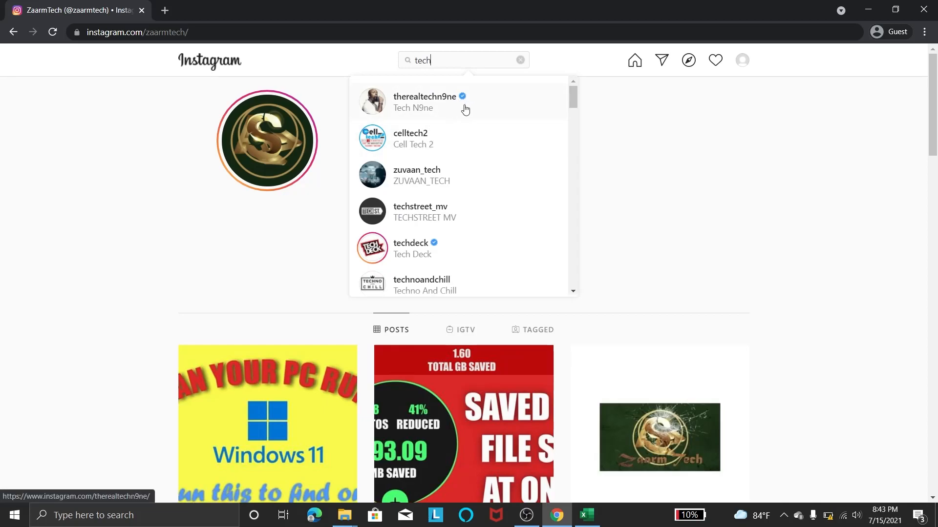
click(411, 248)
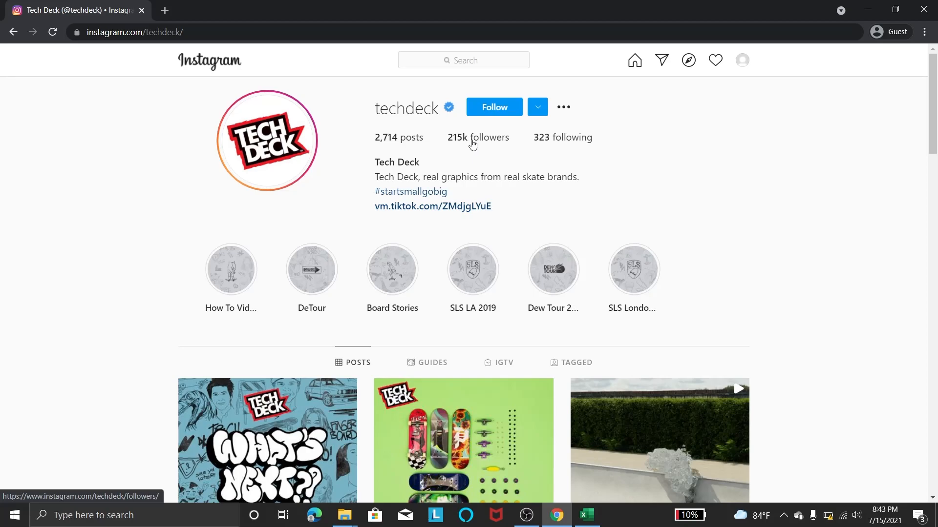
mouse_move(473, 145)
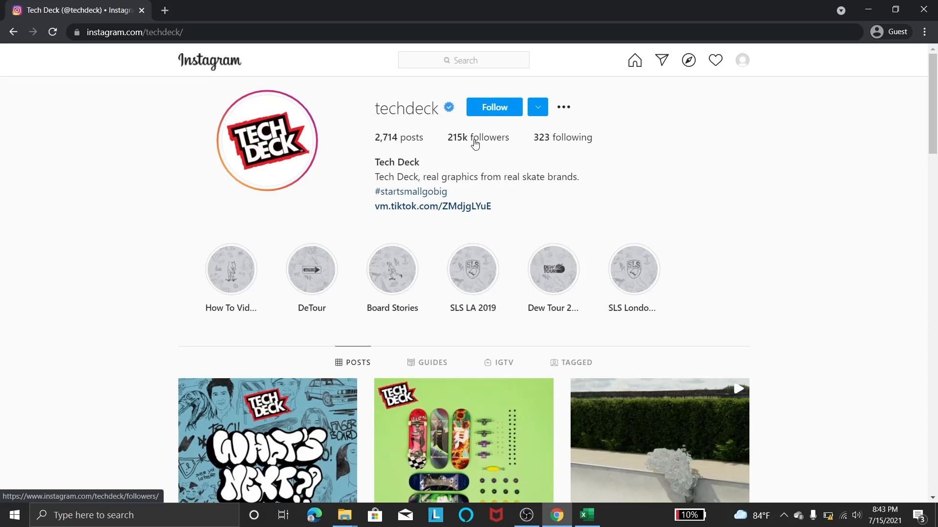
Step: View techdeck's followers list briefly and close it again
click(489, 137)
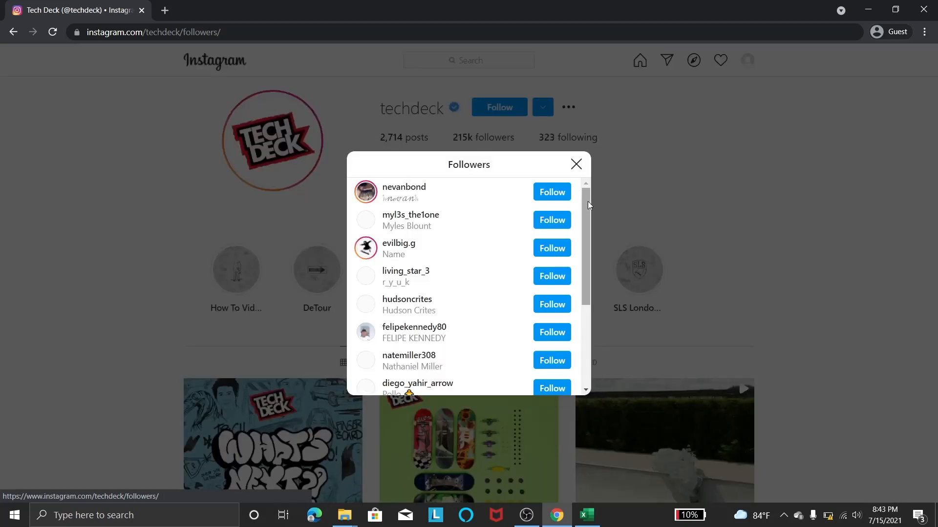
scroll(down, 3)
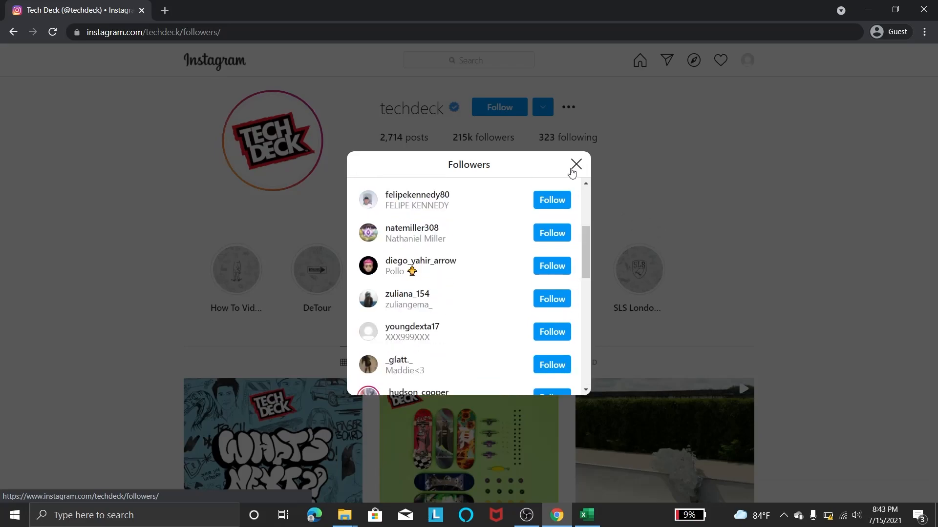
click(574, 164)
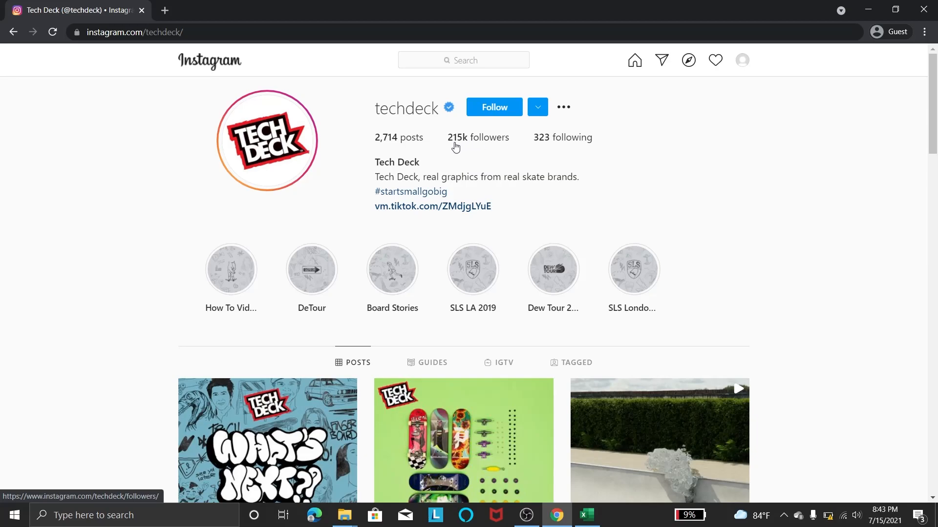
mouse_move(473, 144)
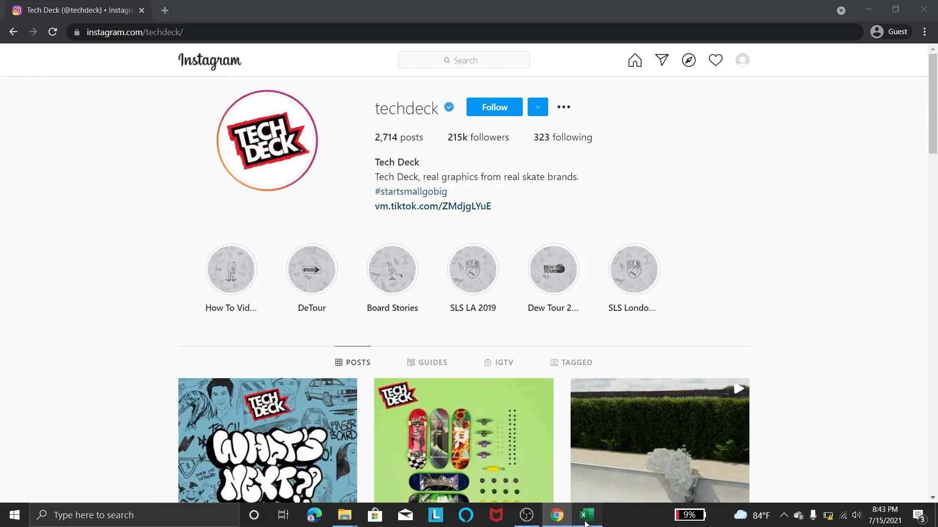
click(587, 515)
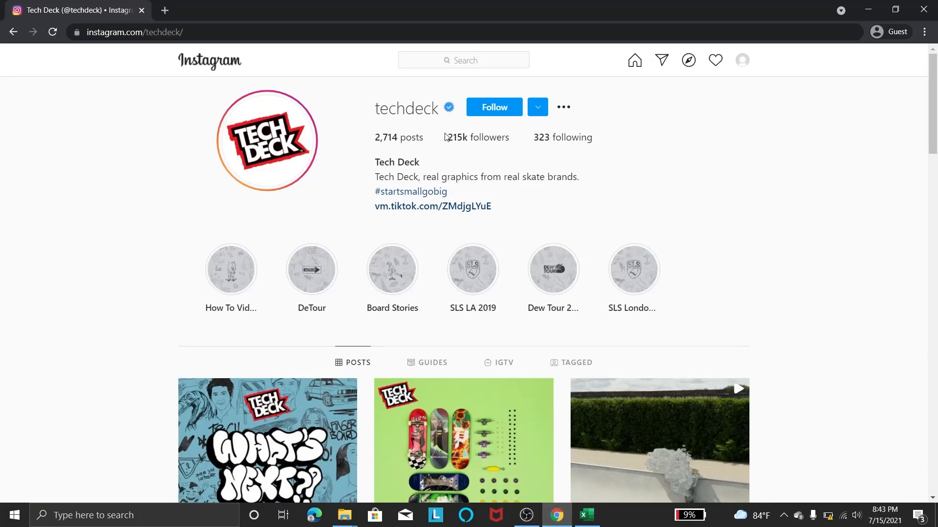
Step: Close the zaarmtech_following.csv spreadsheet in Excel without saving changes
click(585, 514)
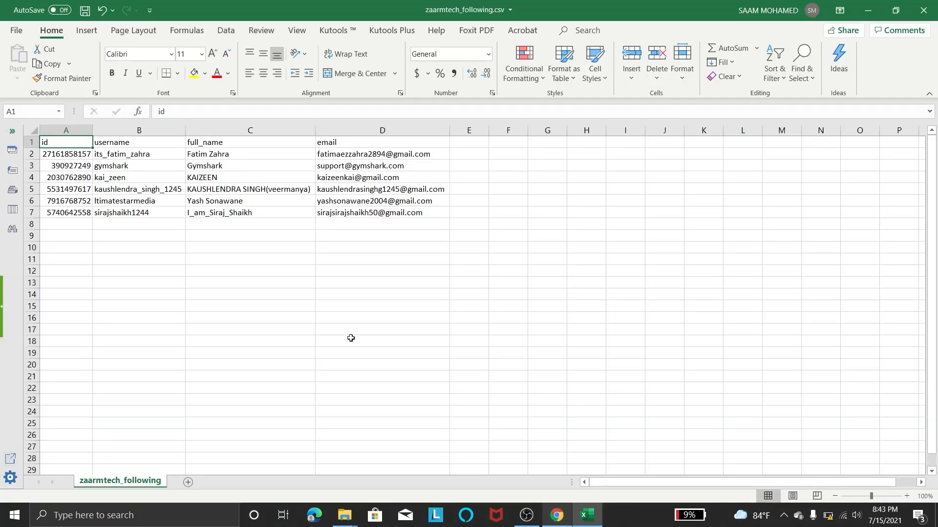
mouse_move(215, 294)
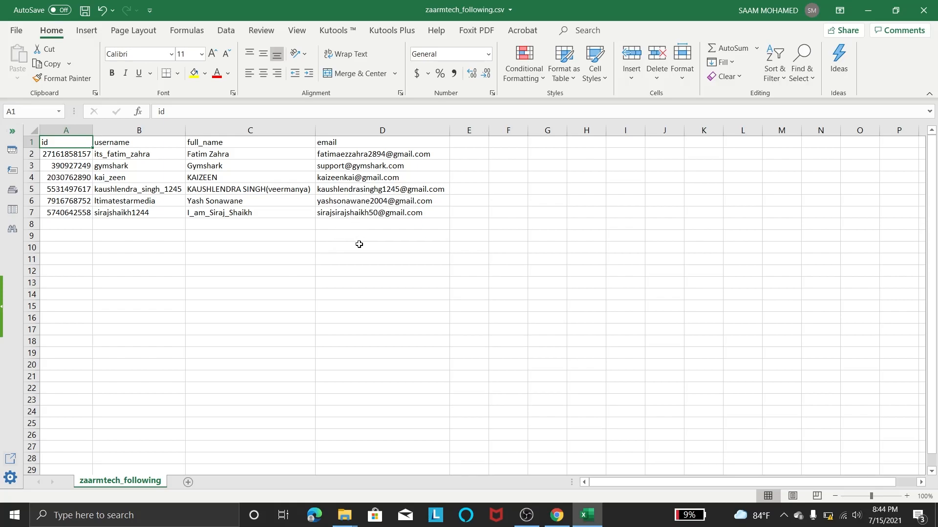
mouse_move(383, 249)
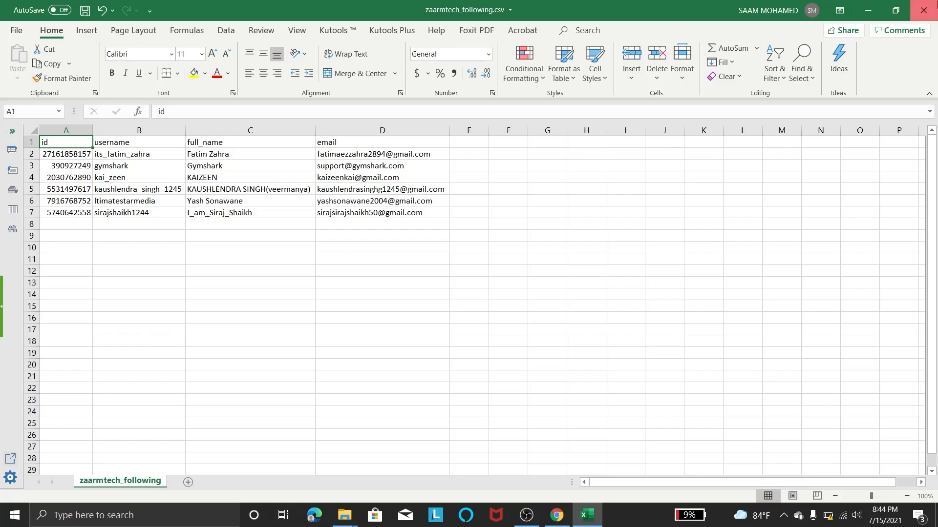
click(923, 10)
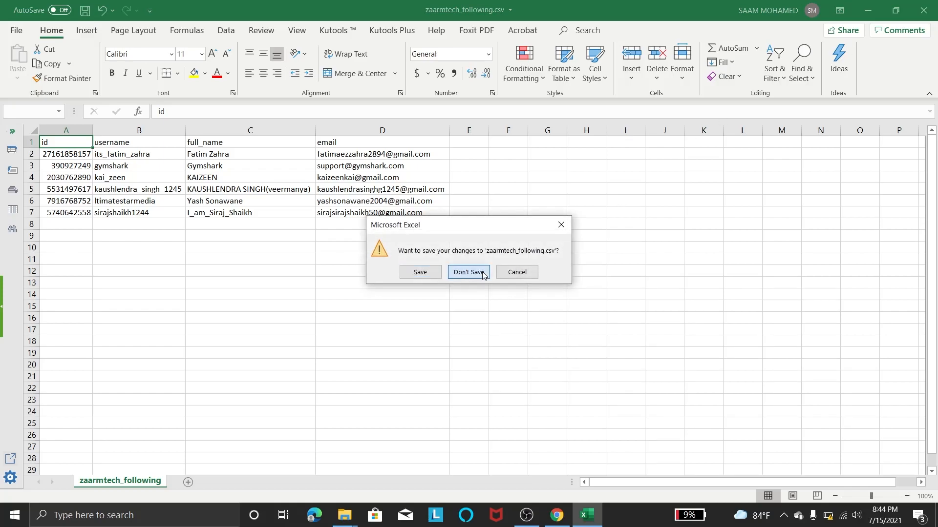
click(468, 273)
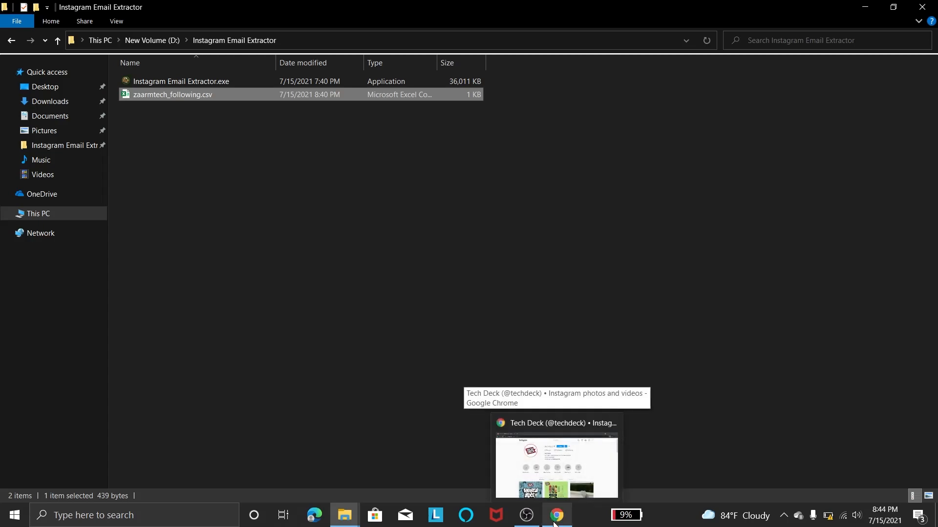
Step: Load youtube.com/c/zaarmtech in a new Chrome tab to reach the Zaarm Tech channel
click(556, 514)
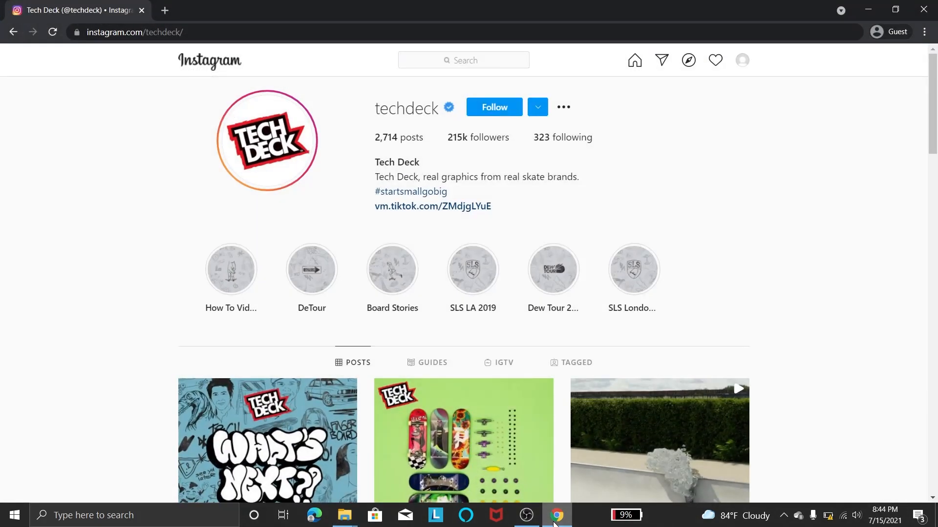
mouse_move(346, 102)
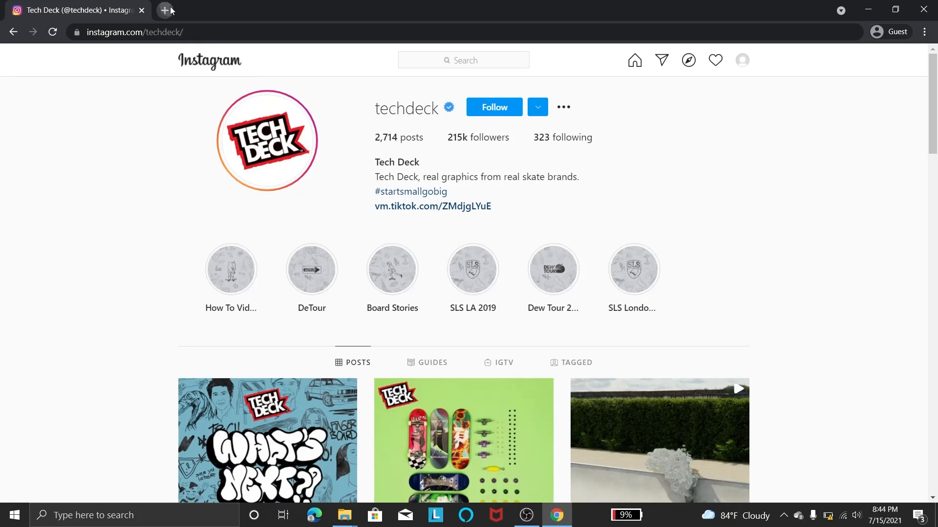
text(htt)
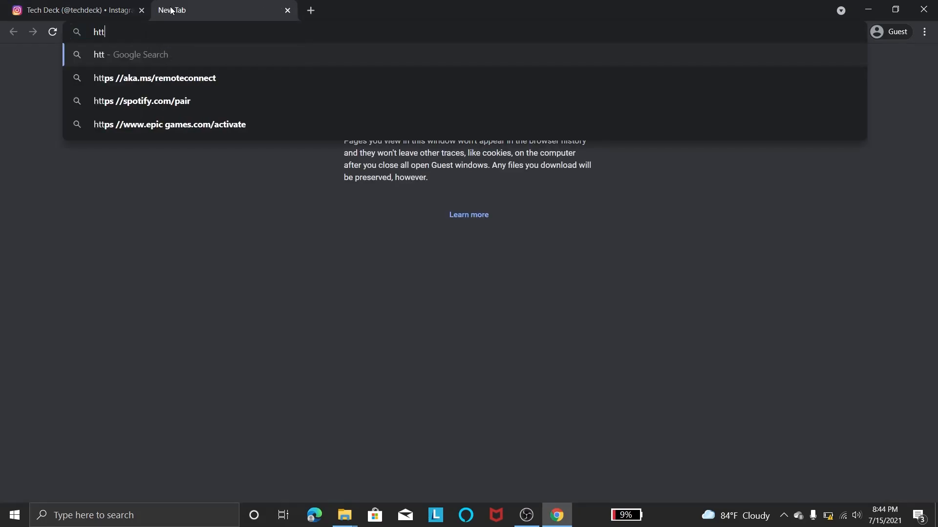
key(Escape)
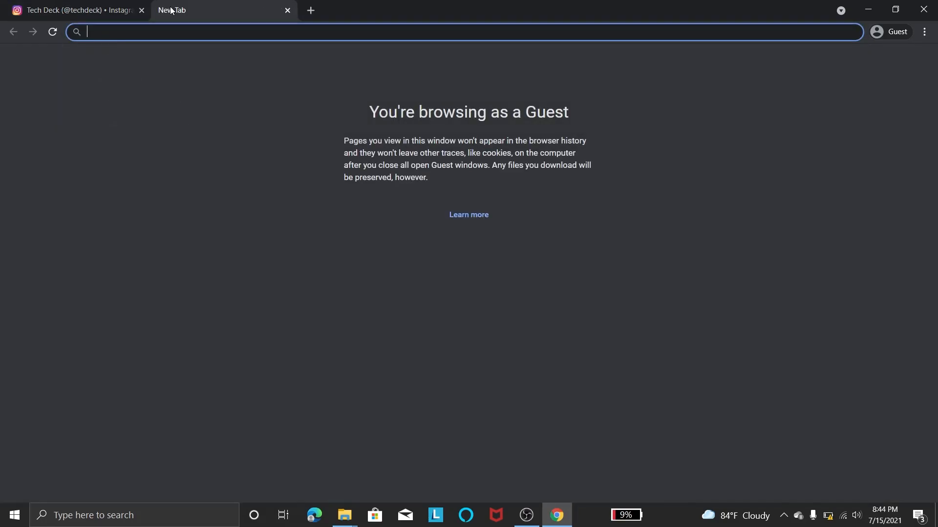
text(youtube.com/c/)
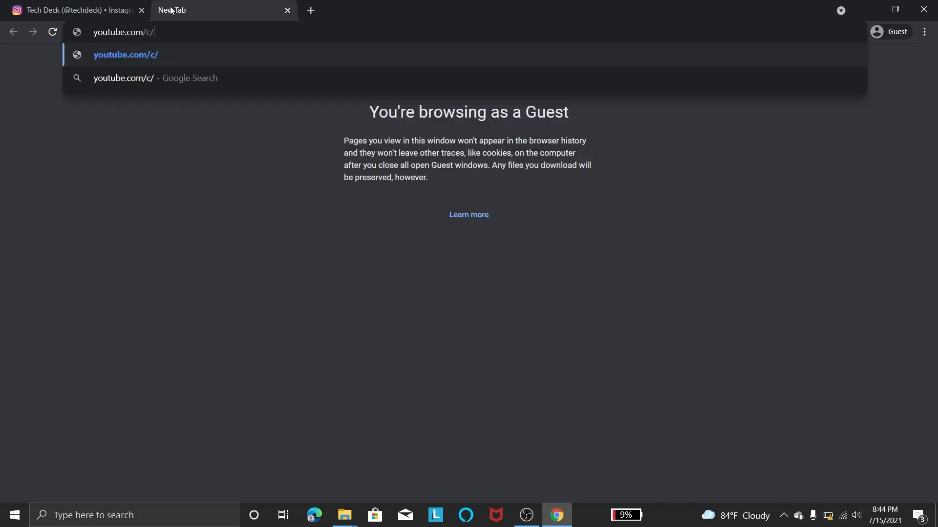
text(zaarmte)
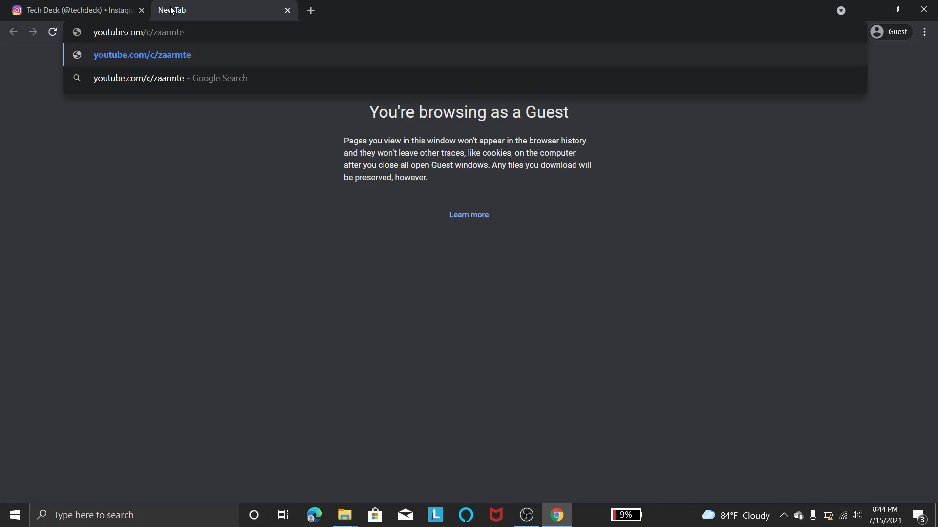
key(Enter)
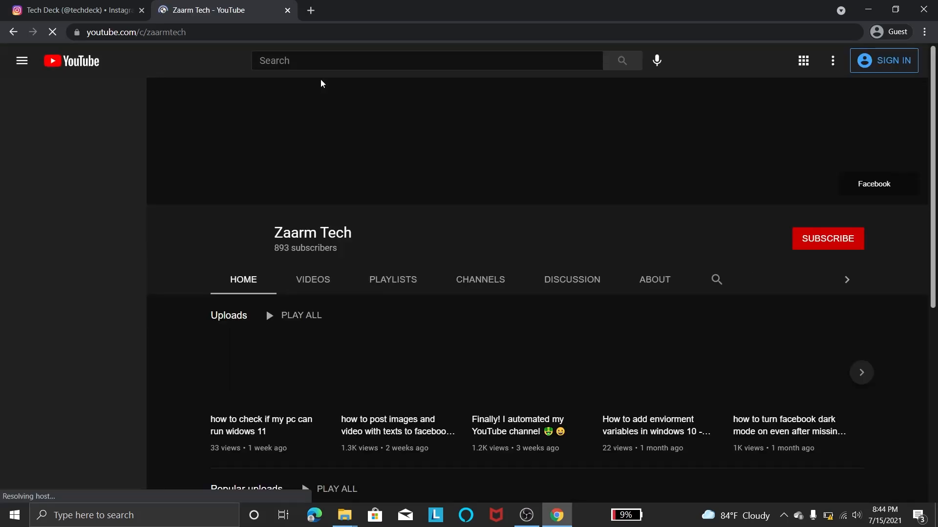
Step: Open the Facebook groups posting video, expand its description and highlight the download difficulties line
click(21, 60)
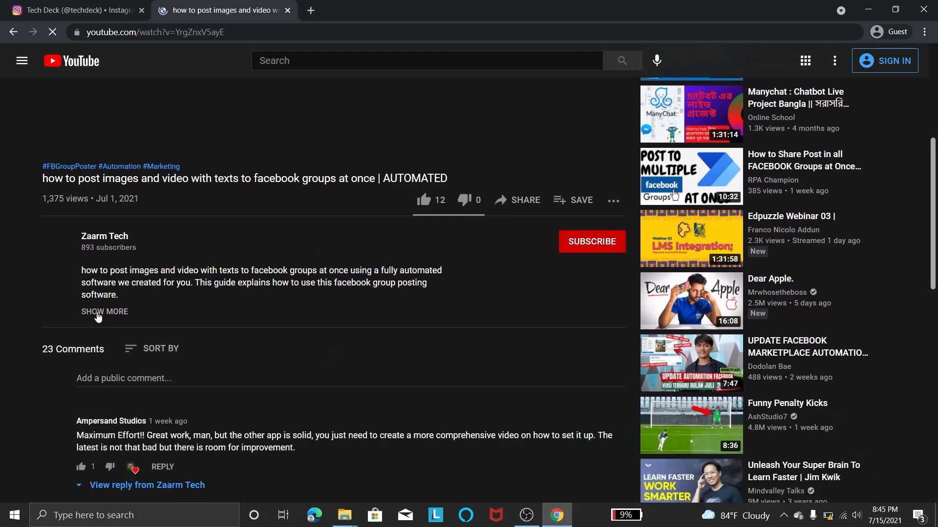
click(103, 312)
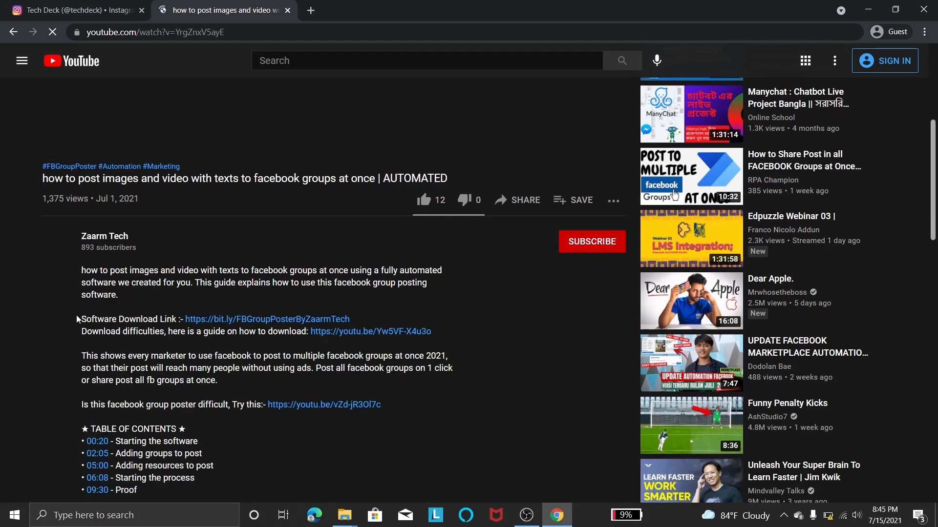
drag(81, 319, 185, 318)
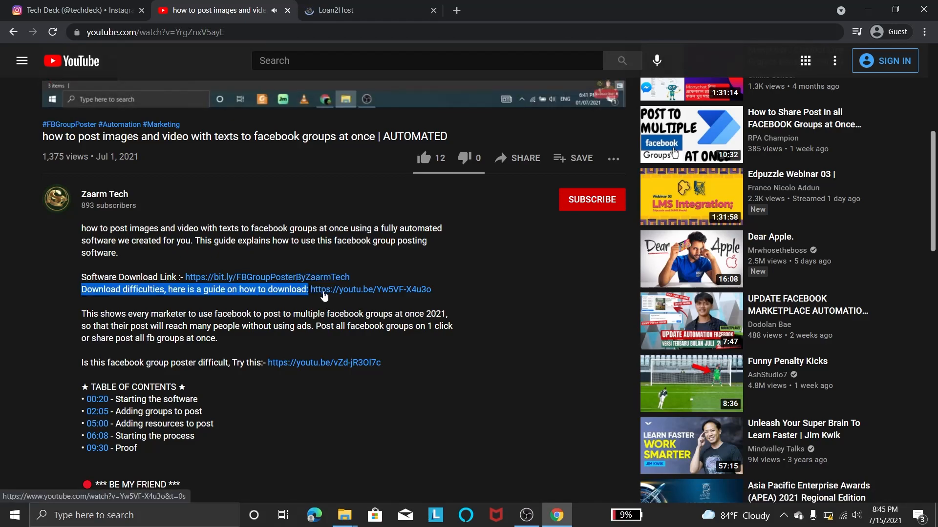
scroll(down, 3)
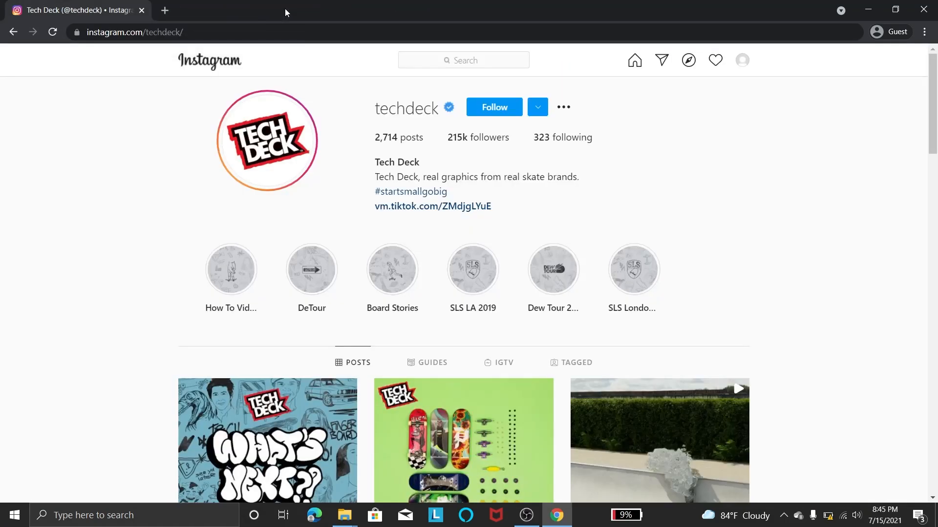
scroll(down, 3)
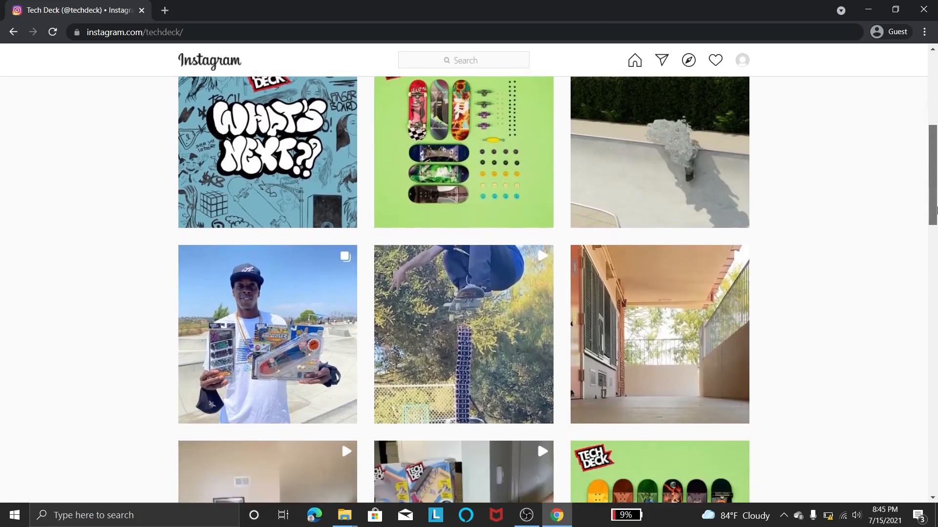
scroll(down, 3)
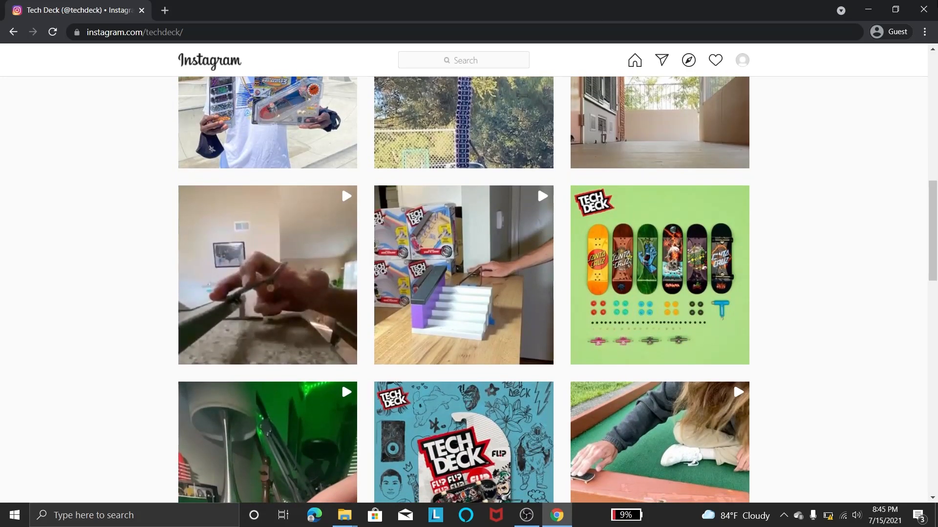